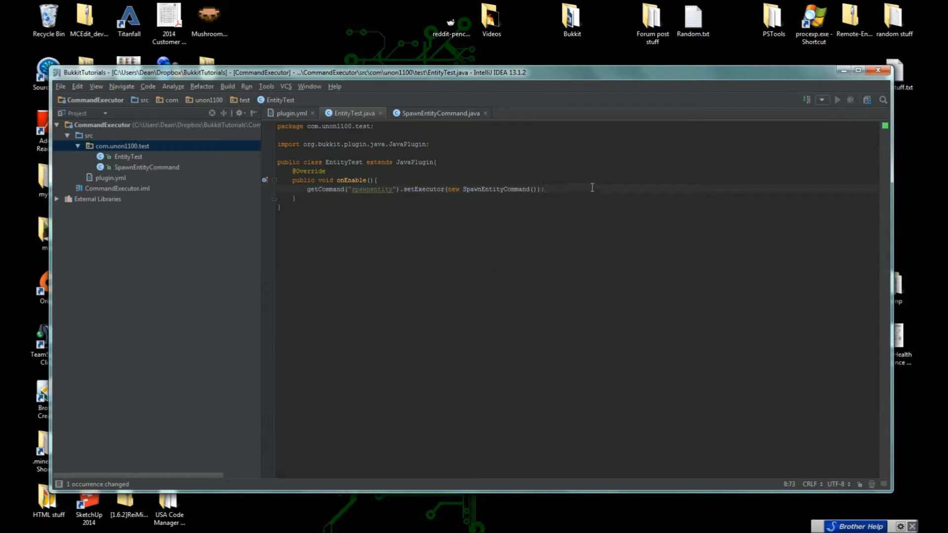
- Change the plugin name in plugin.yml from CommandExecutor to EntityTest
left_click(111, 177)
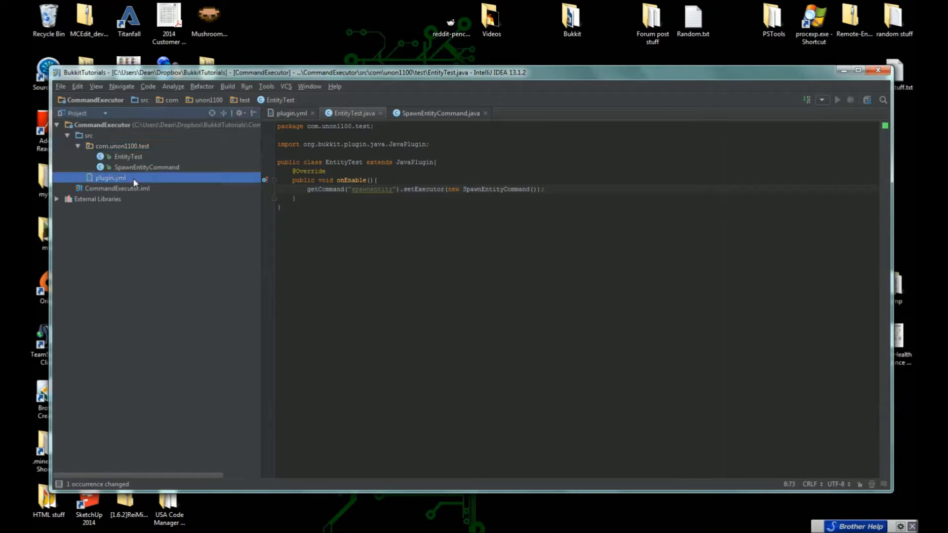
left_click(291, 113)
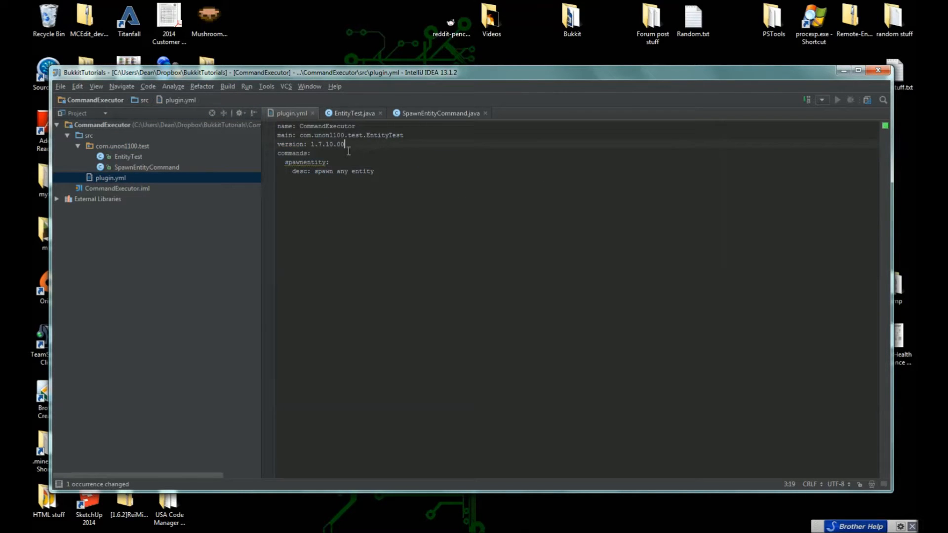
left_click(312, 153)
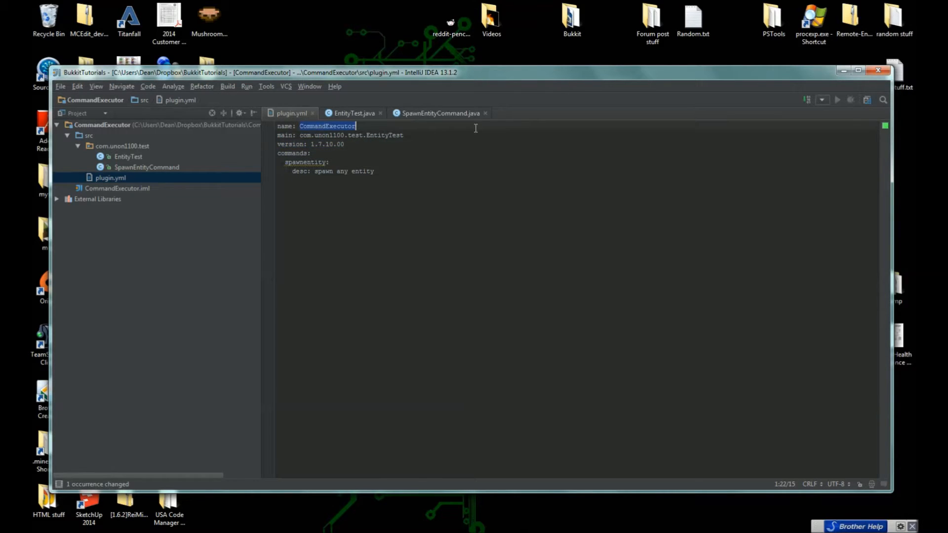
type("EntityTest")
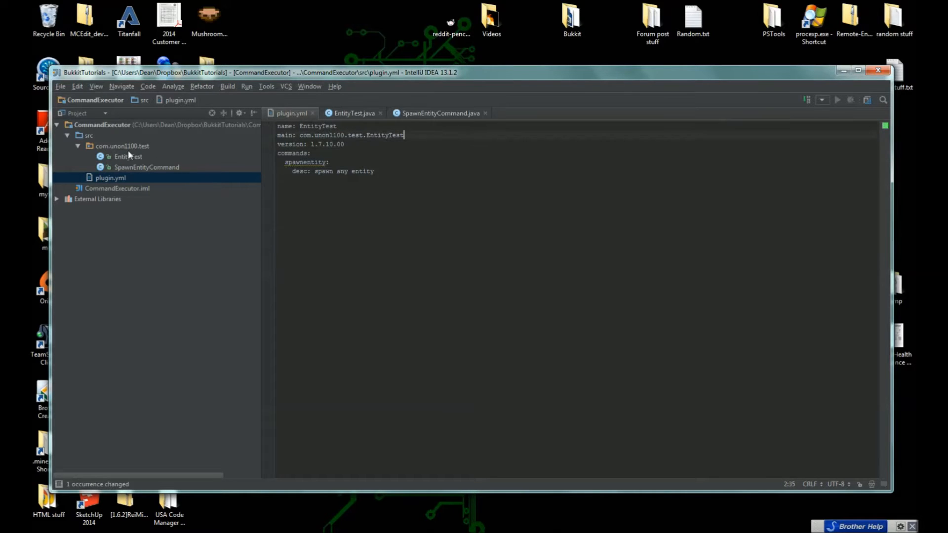
left_click(127, 157)
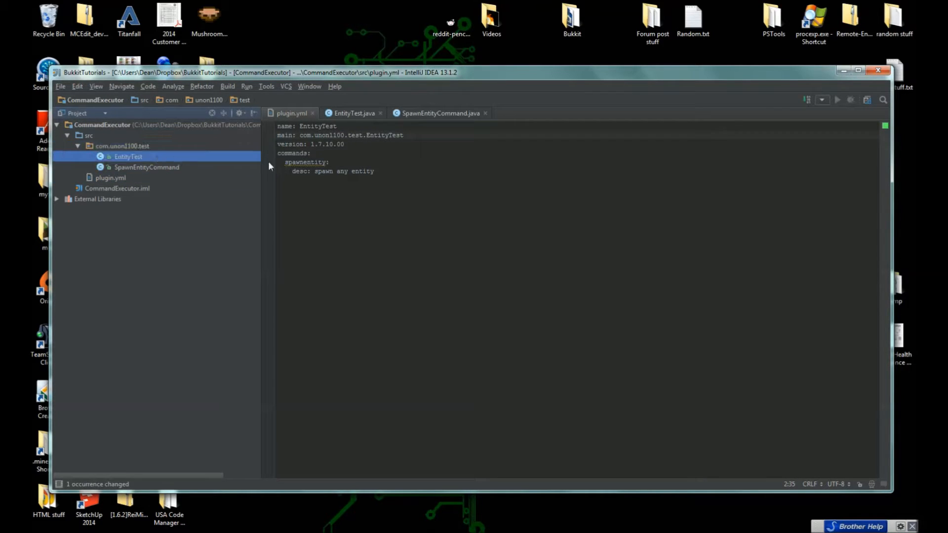
left_click(329, 162)
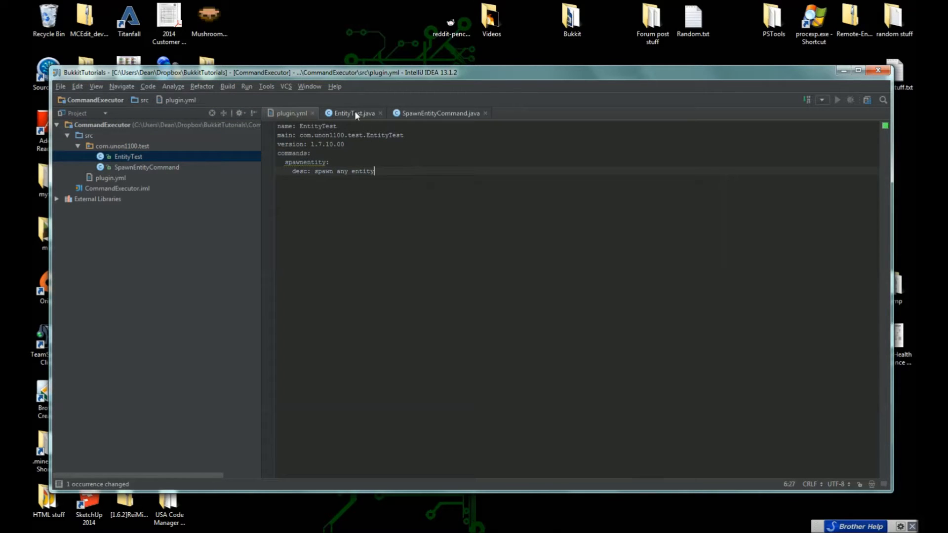
left_click(350, 113)
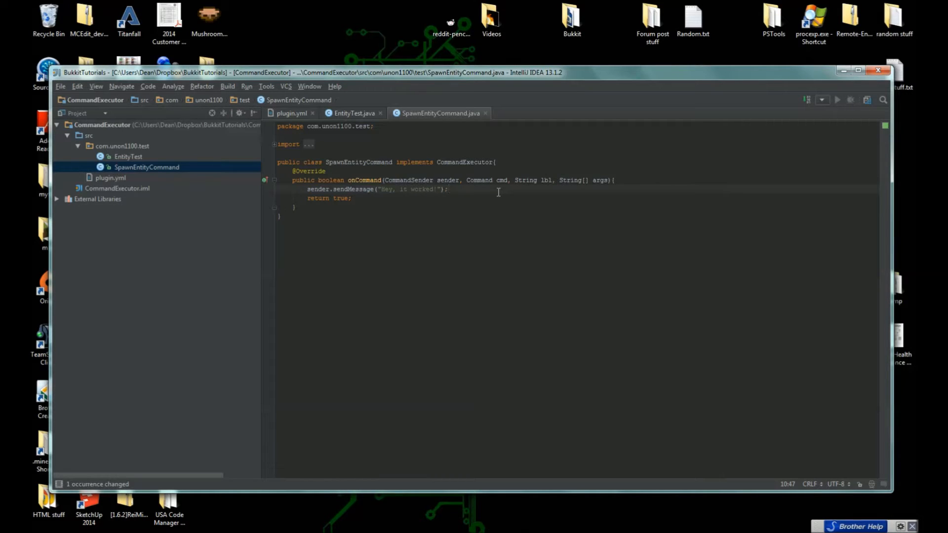
mouse_move(476, 192)
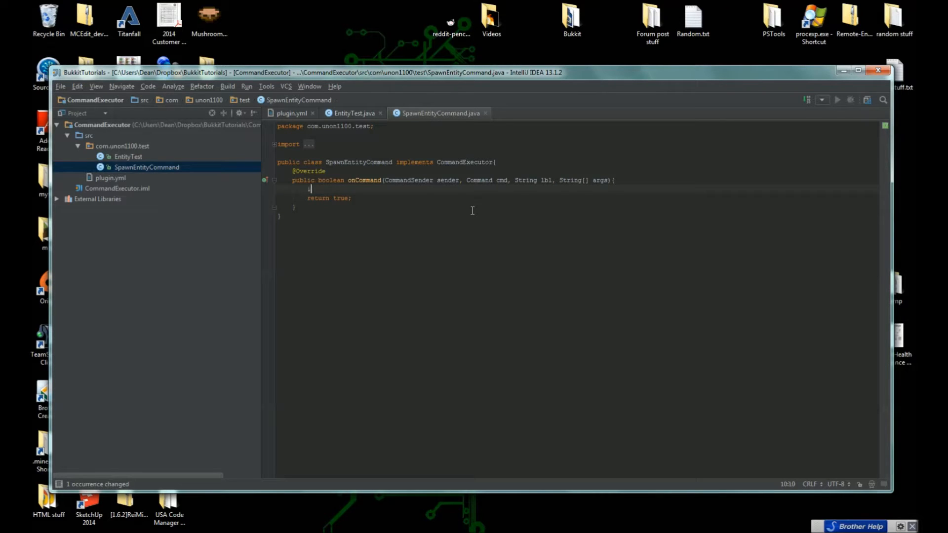
- Add an if (sender instanceof Player) block that casts sender to Player p
type("if (")
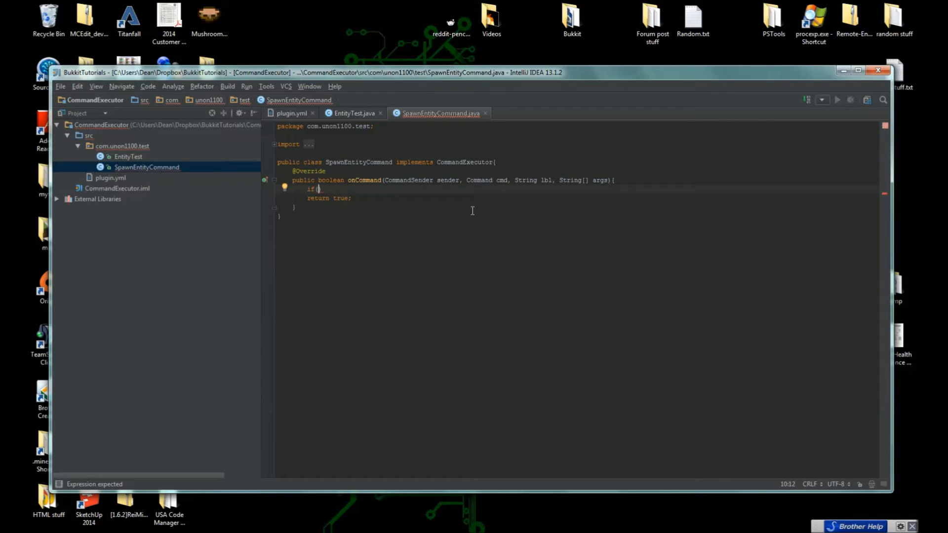
type("sender")
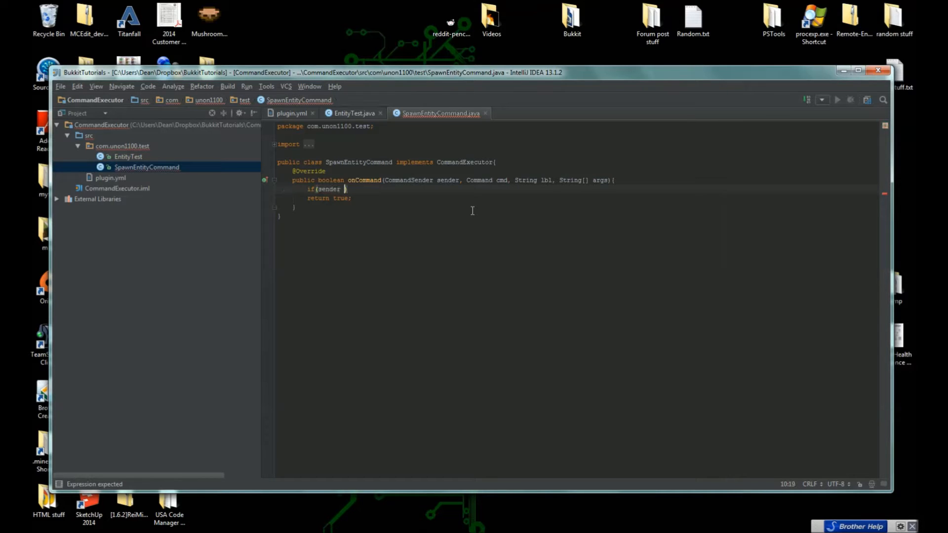
type("instanceof Player")
type("Player p")
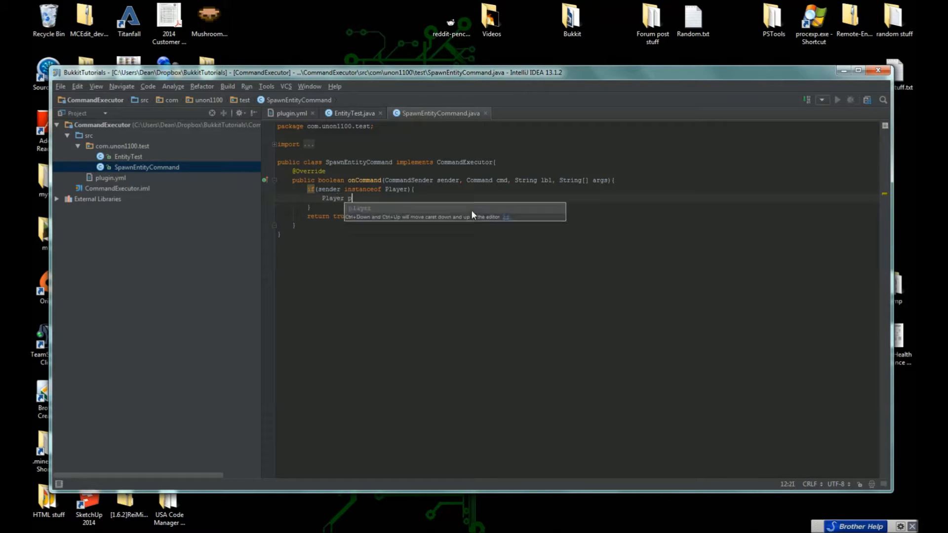
type("=")
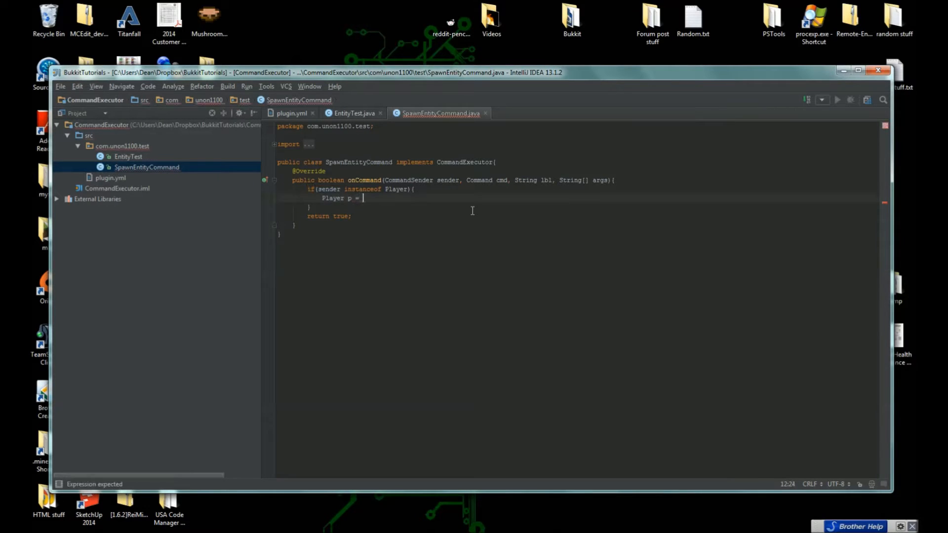
type("(Player) sender;")
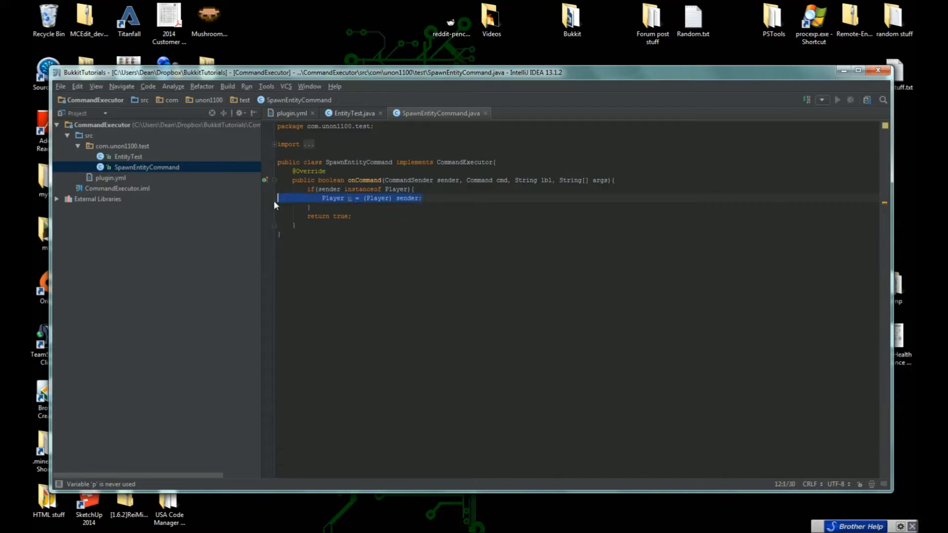
left_click(423, 198)
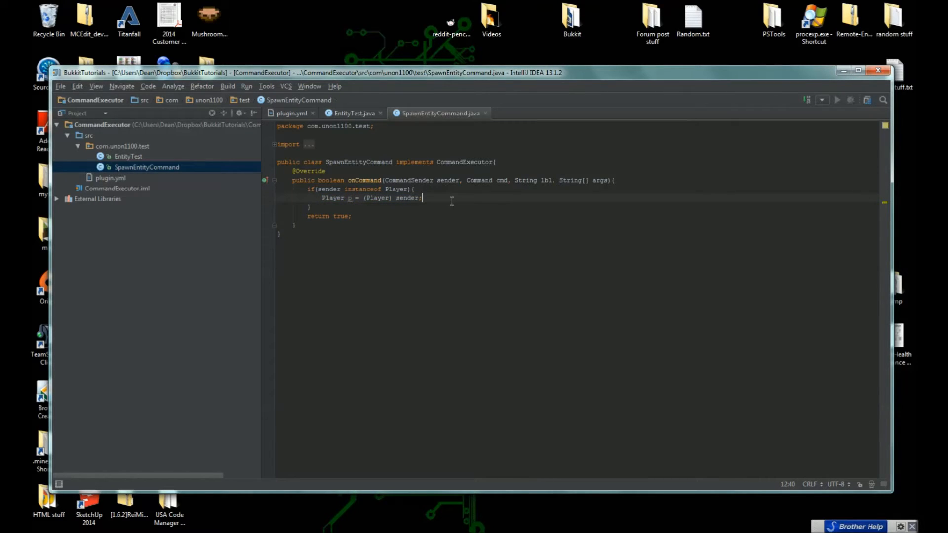
key("Enter")
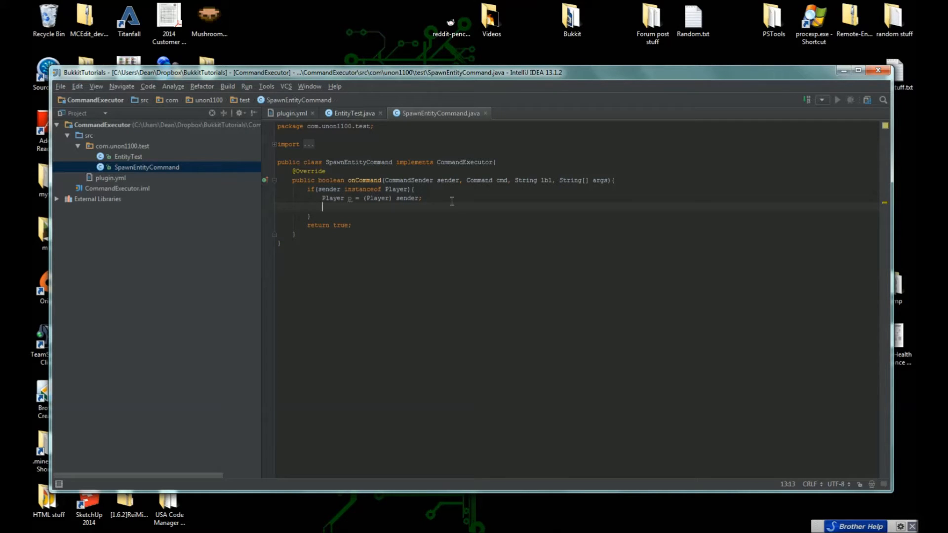
- Add p.getWorld().spawnEntity at the player's location with EntityType.ZOMBIE
type("p.g")
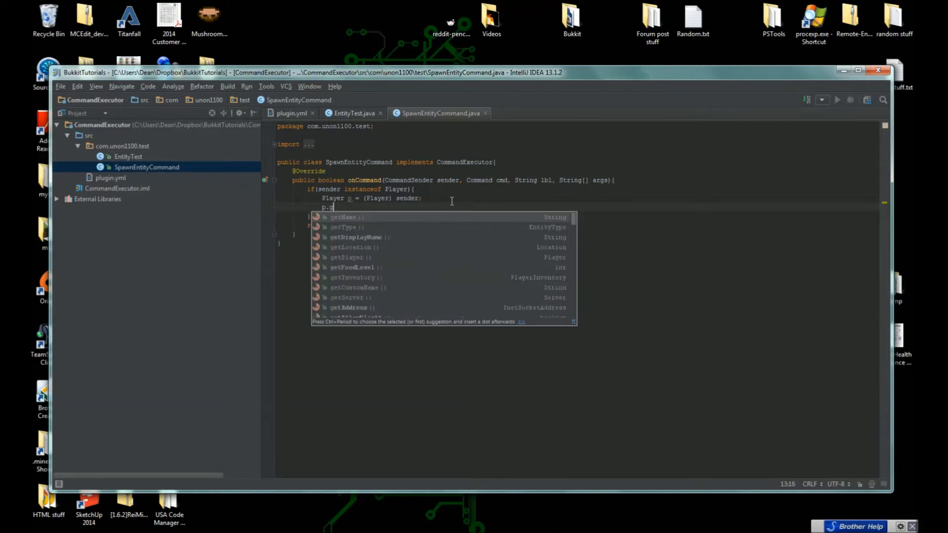
type("etWorld()")
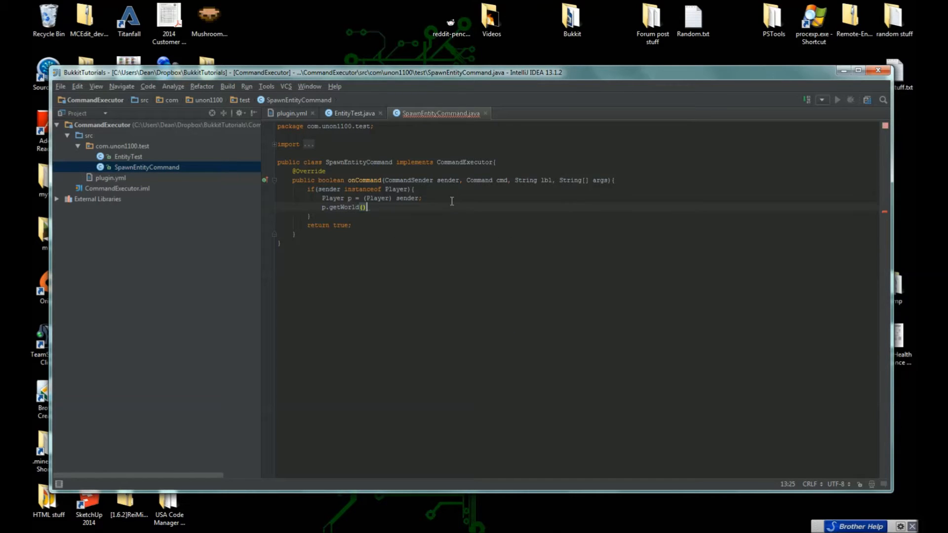
type(";")
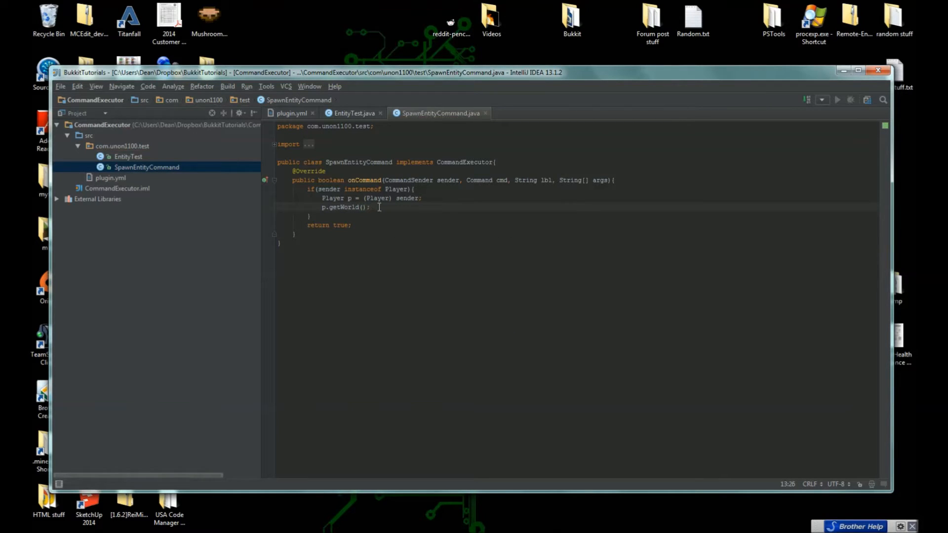
type(".")
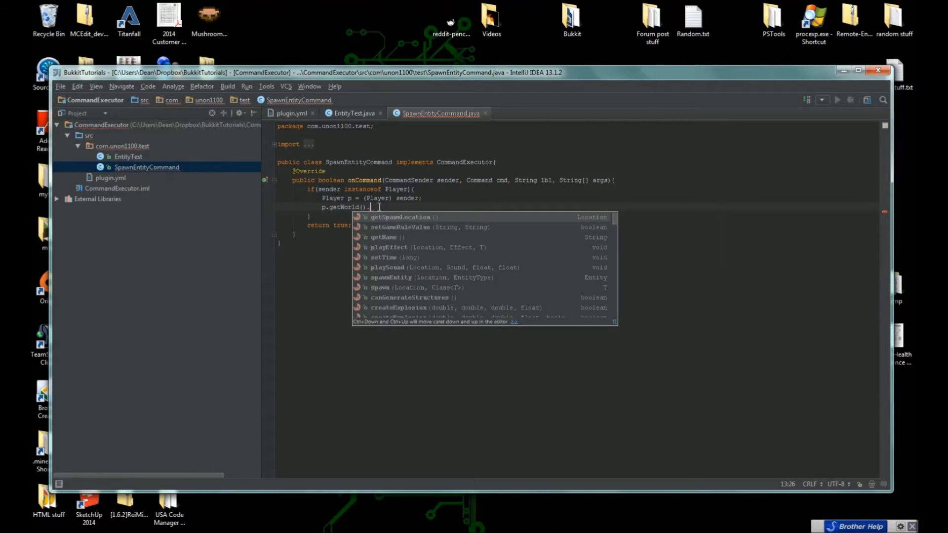
type("spawn")
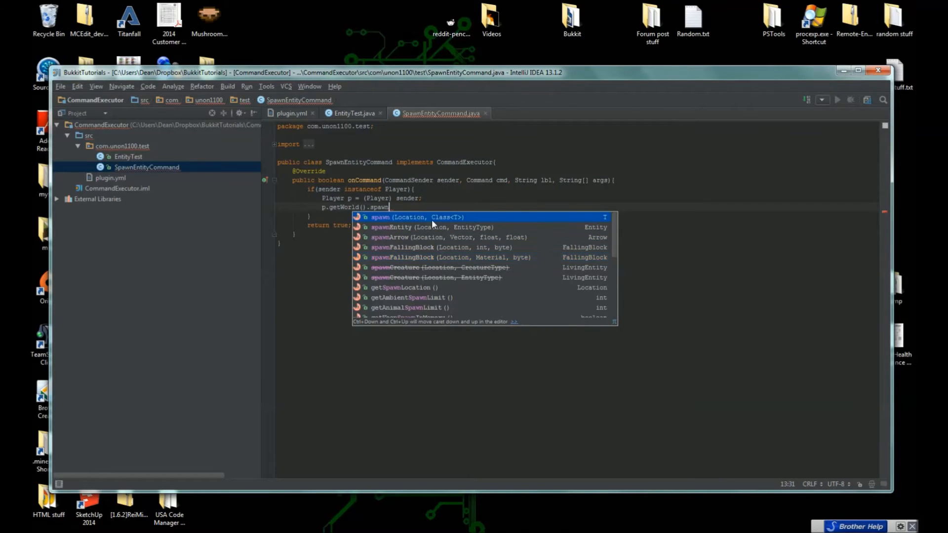
key("Down")
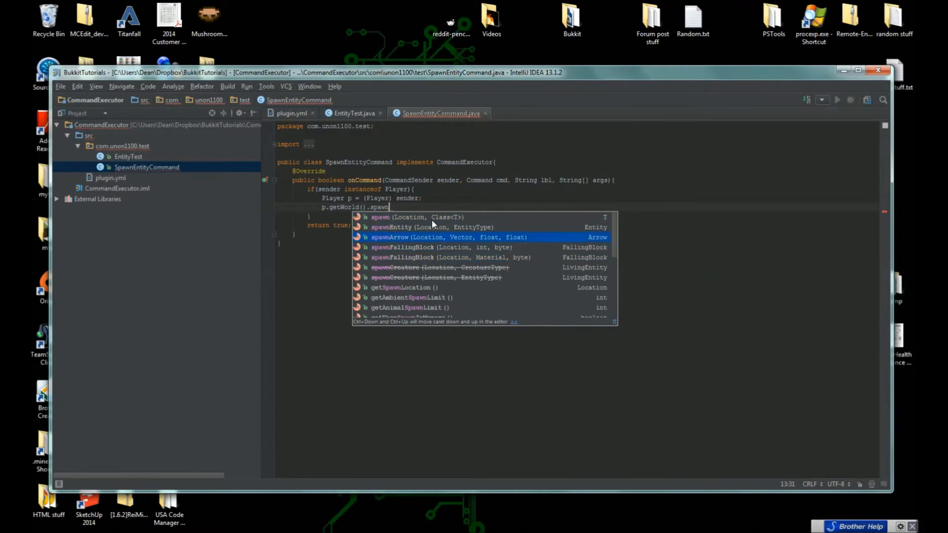
key("Up")
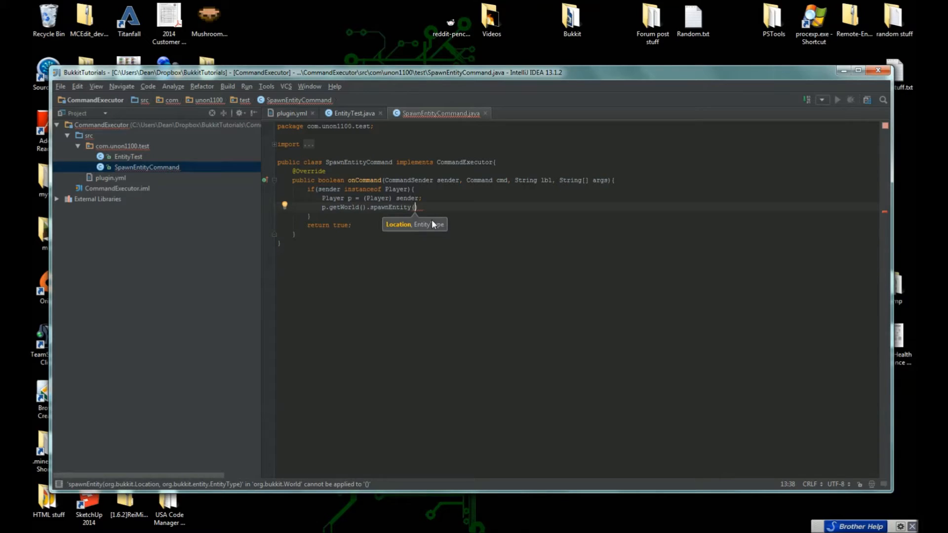
type("p.getLocation(")
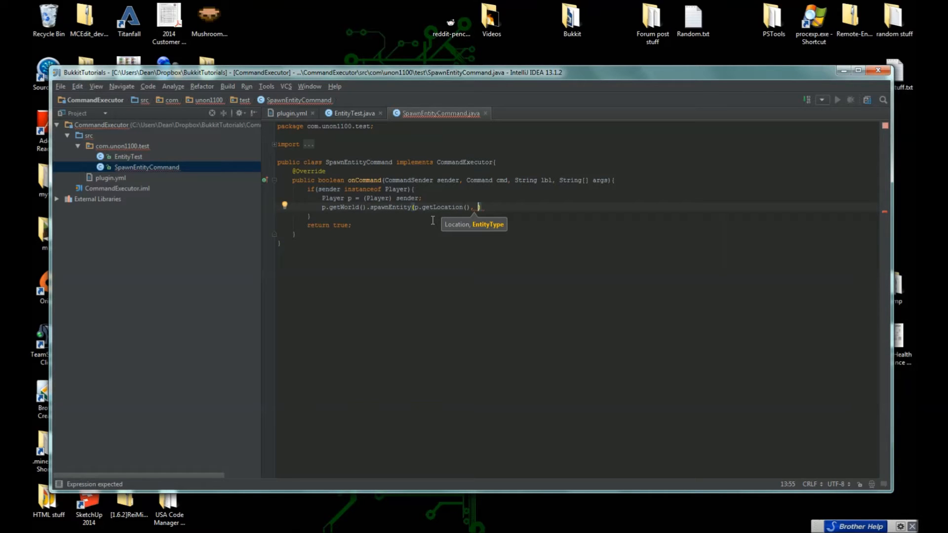
type("EntityType.ZOMBIE")
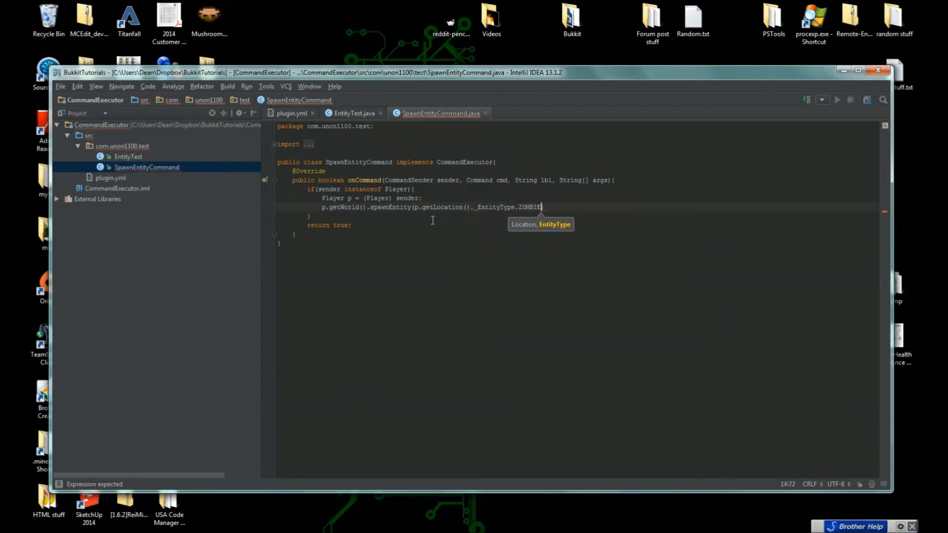
type(";")
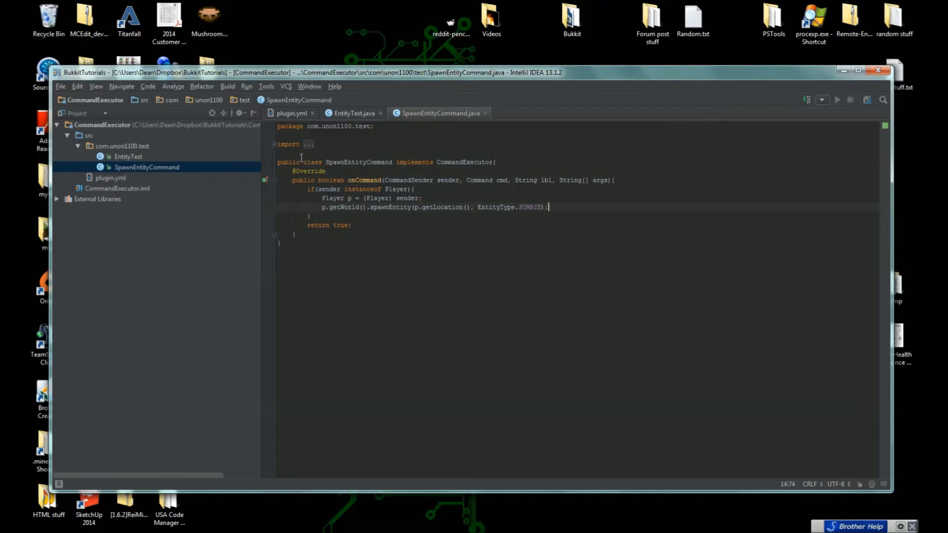
- Build the CmdExec plugin jar through Build Artifacts
left_click(228, 86)
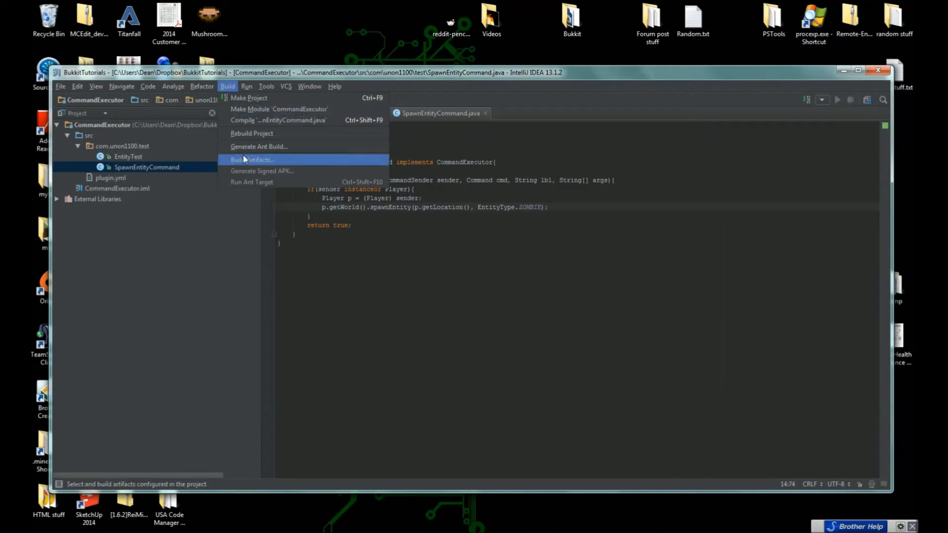
left_click(252, 159)
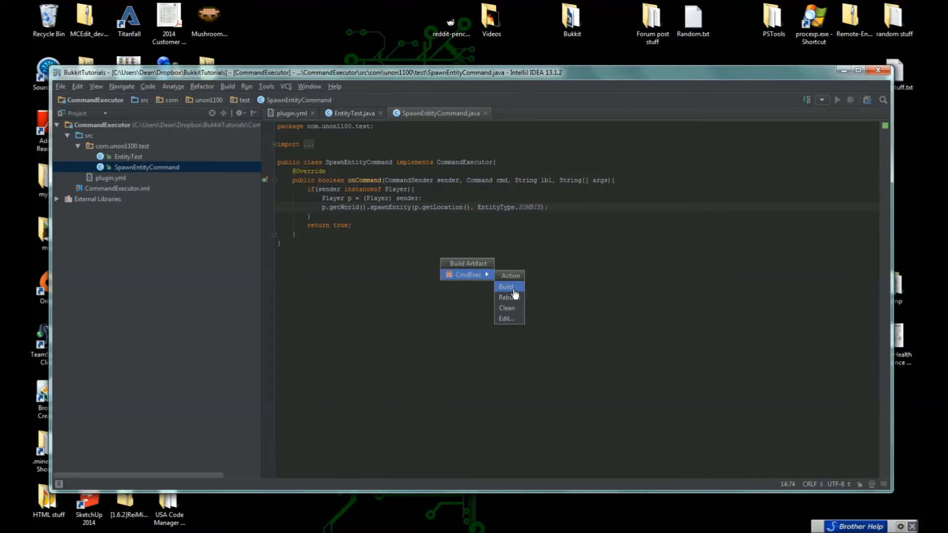
left_click(506, 287)
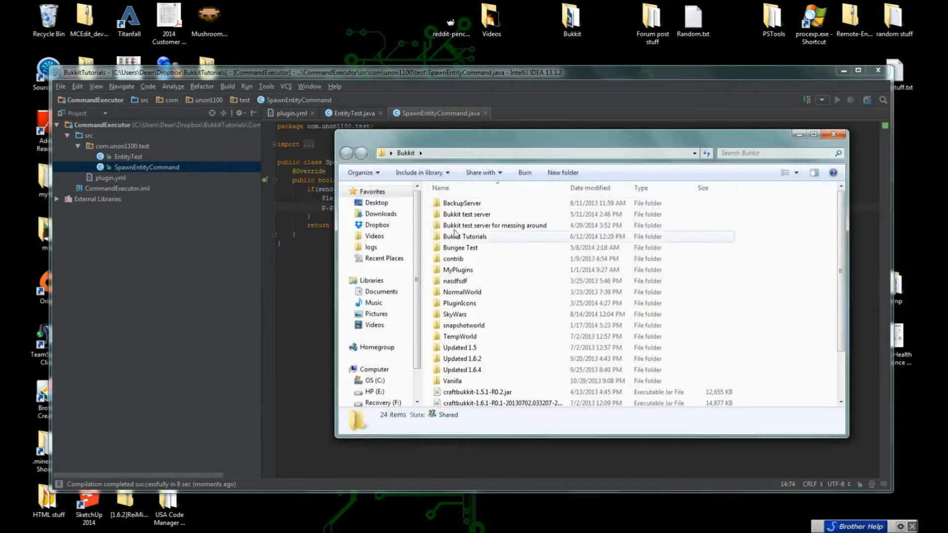
- Open the Bukkit Tutorials folder and launch the server with run.bat
double_click(463, 236)
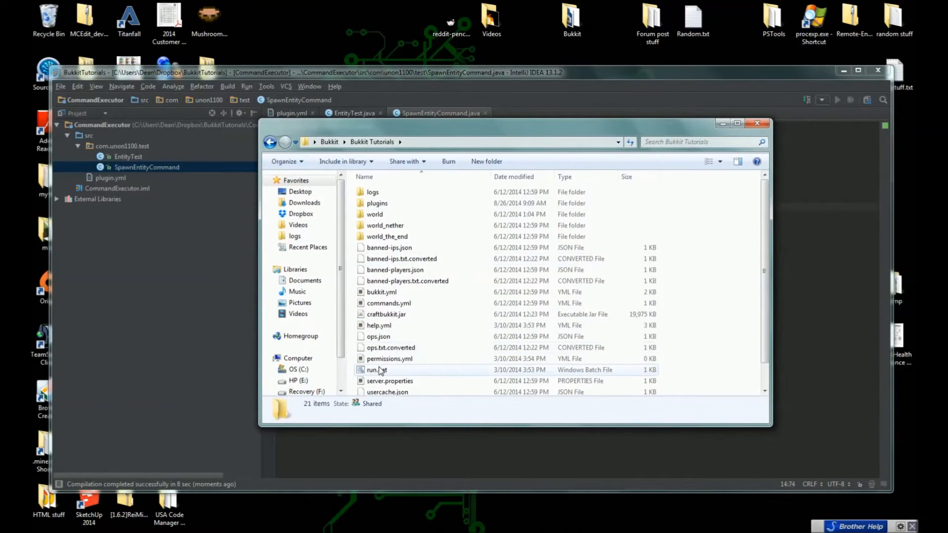
double_click(376, 369)
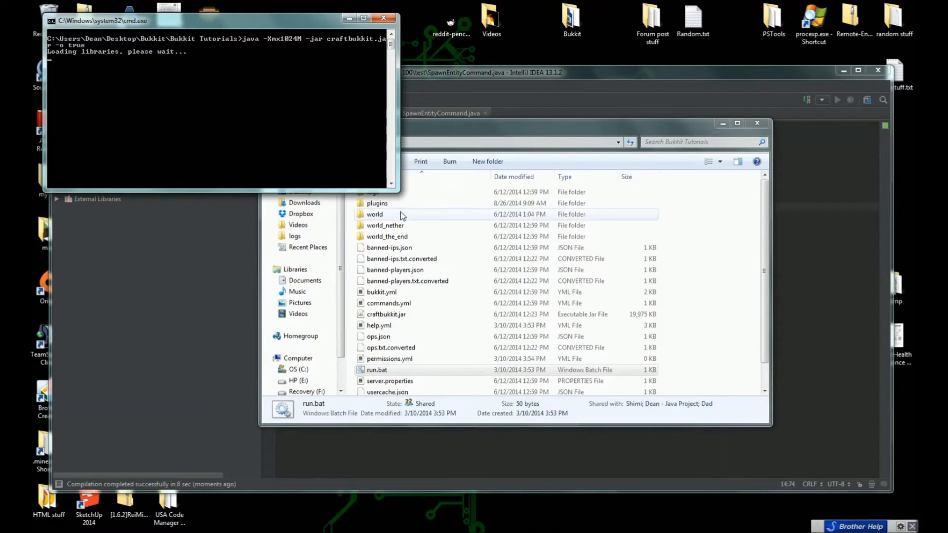
left_click(376, 203)
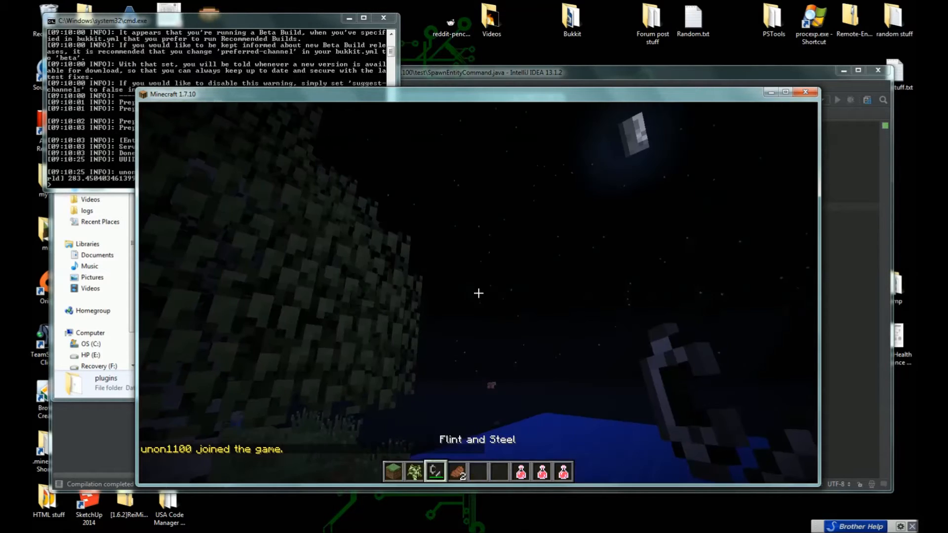
mouse_move(478, 294)
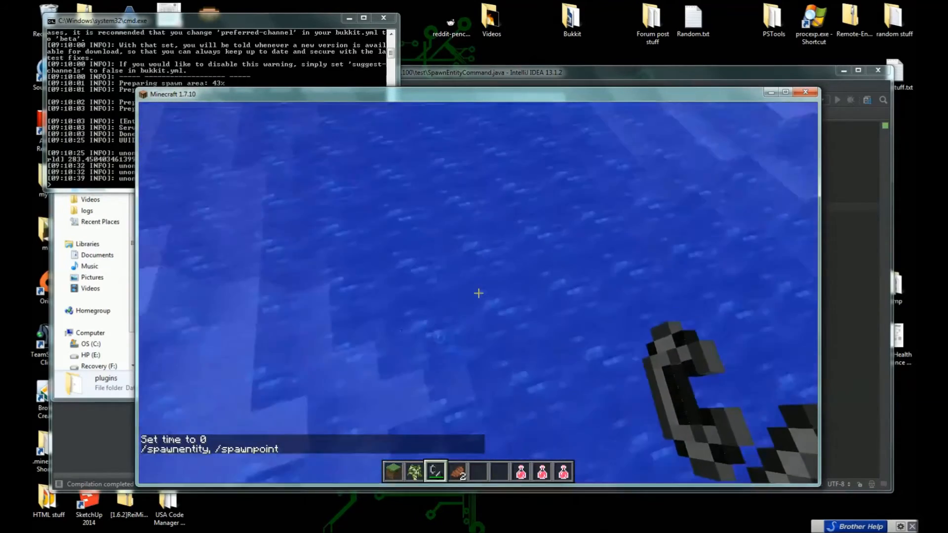
- Complete the partially typed /spawn command to /spawnentity in Minecraft chat
key("e")
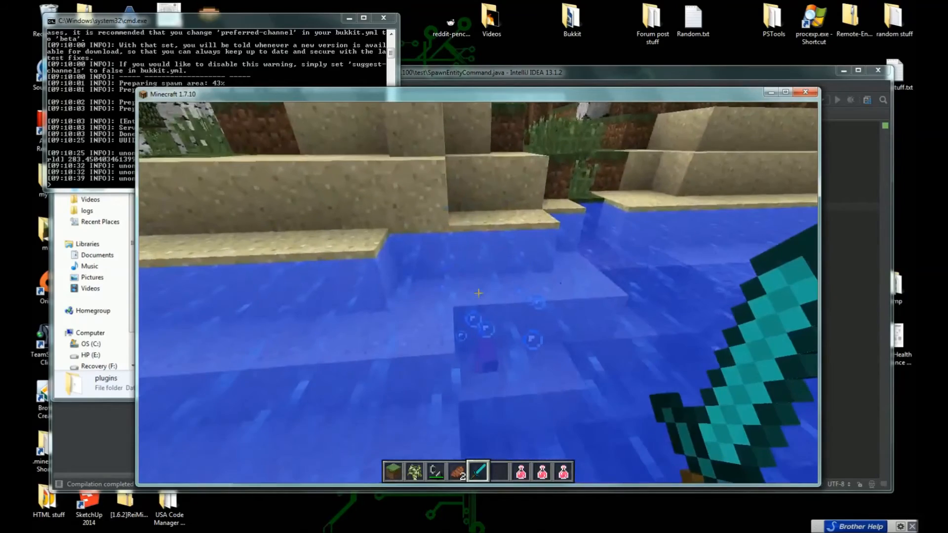
mouse_move(477, 293)
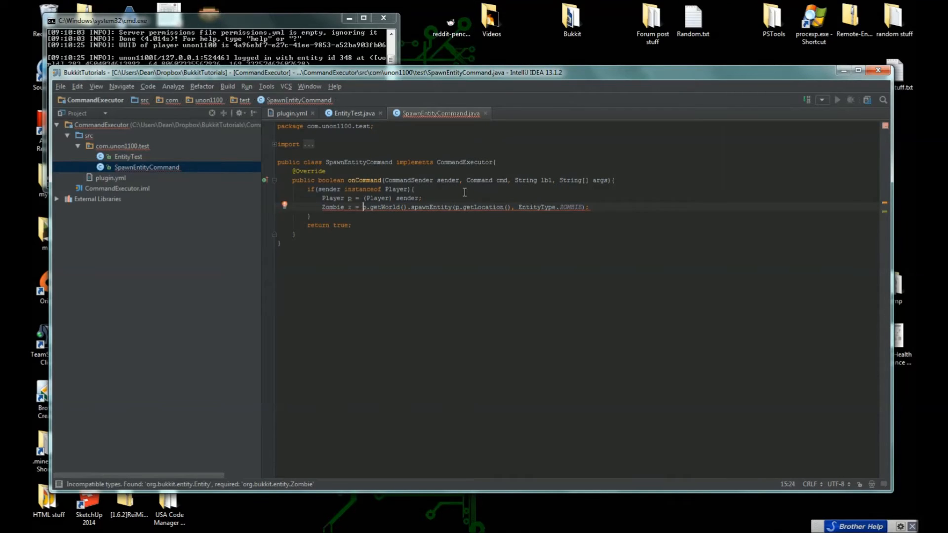
- Cast the spawned entity to (Zombie), store it as zomb, and call zomb.setBaby(true)
type("(Zombie)")
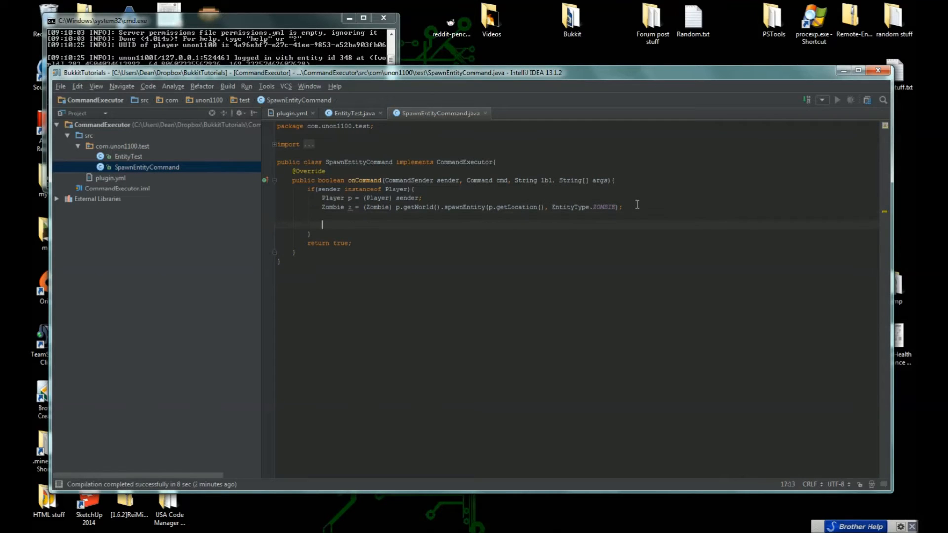
type("z.")
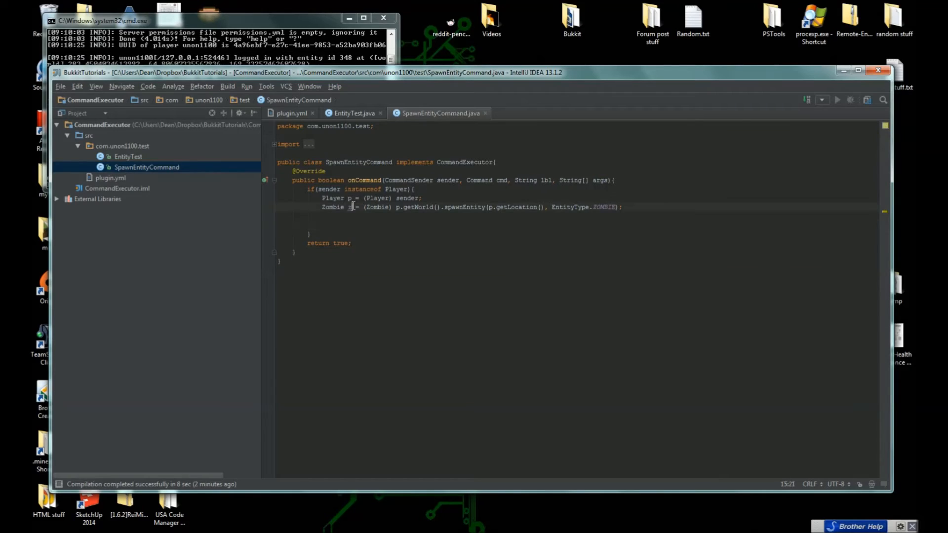
type("omb")
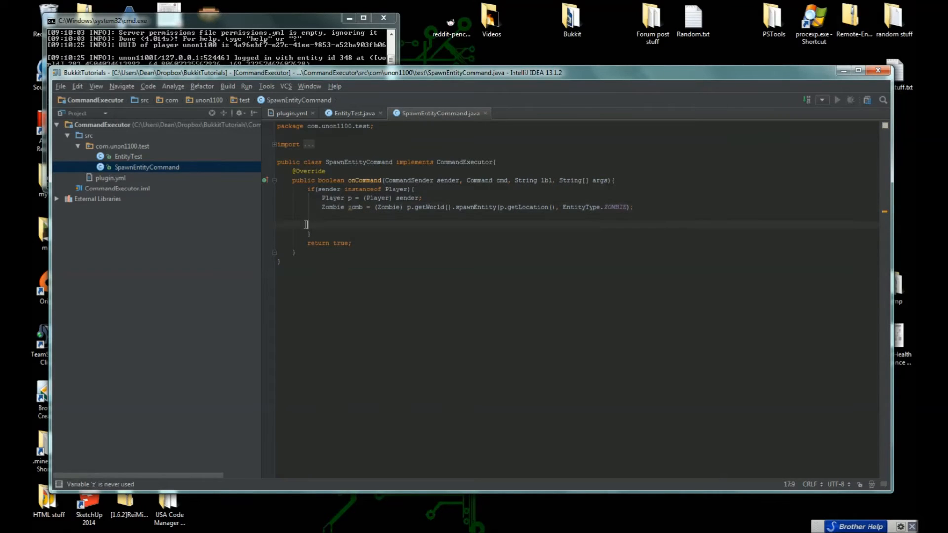
type("=")
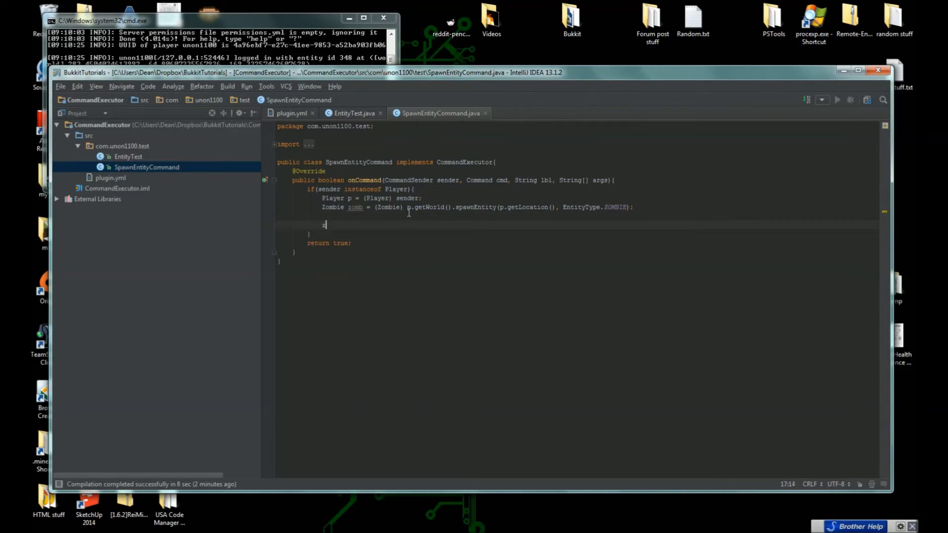
type("zomb.")
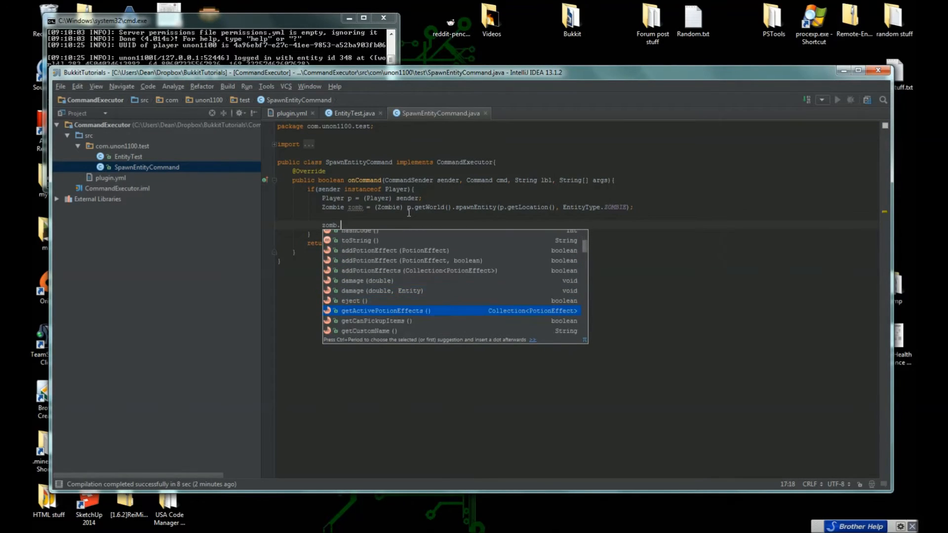
scroll("down", 3)
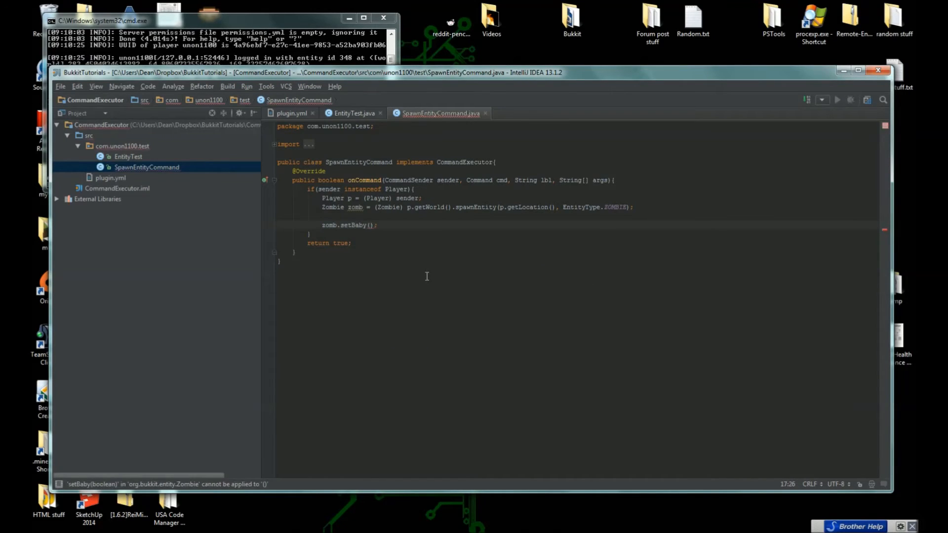
type("true")
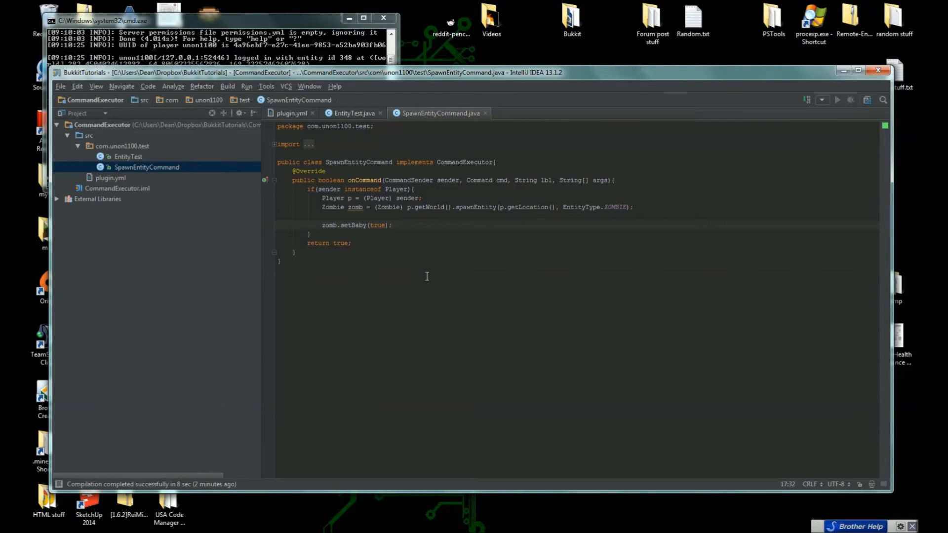
type("zomb.")
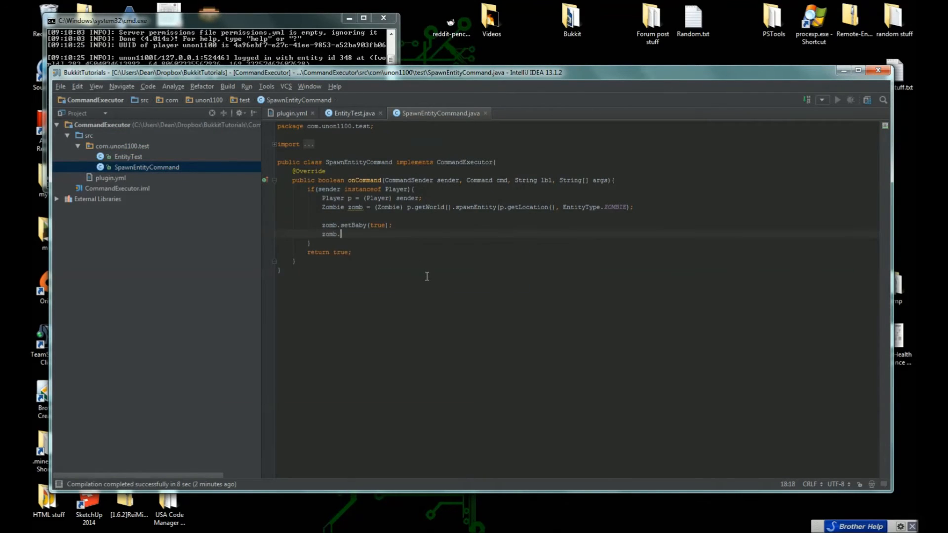
type(".")
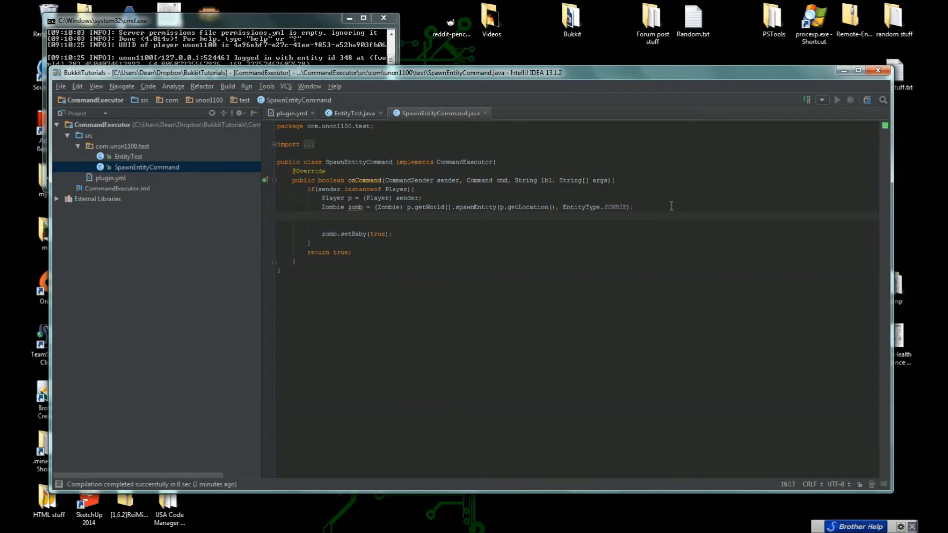
- Add Villager vill = p.getWorld().spawnEntity(p.getLocation(), EntityType.VILLAGER);
type("Villager vill = (Villager")
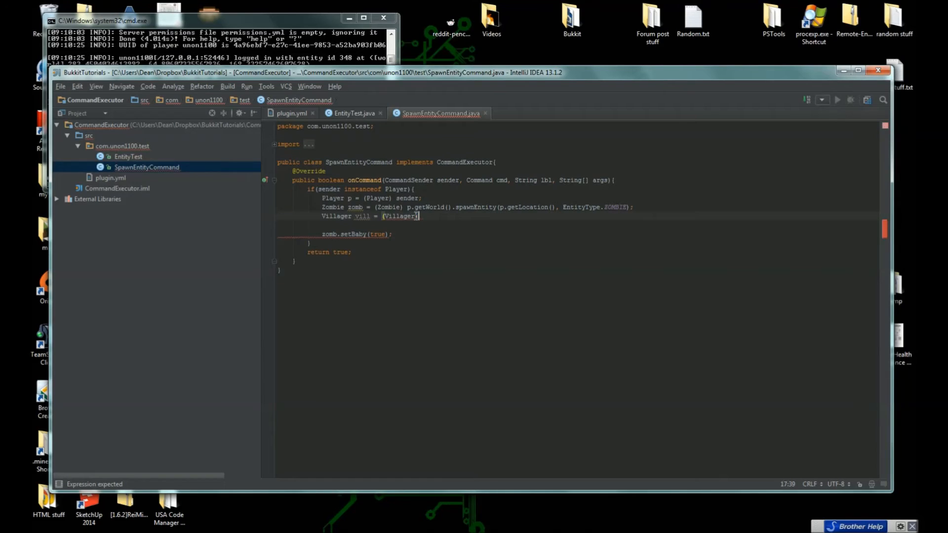
type("p.getWorld().spawnEntity(")
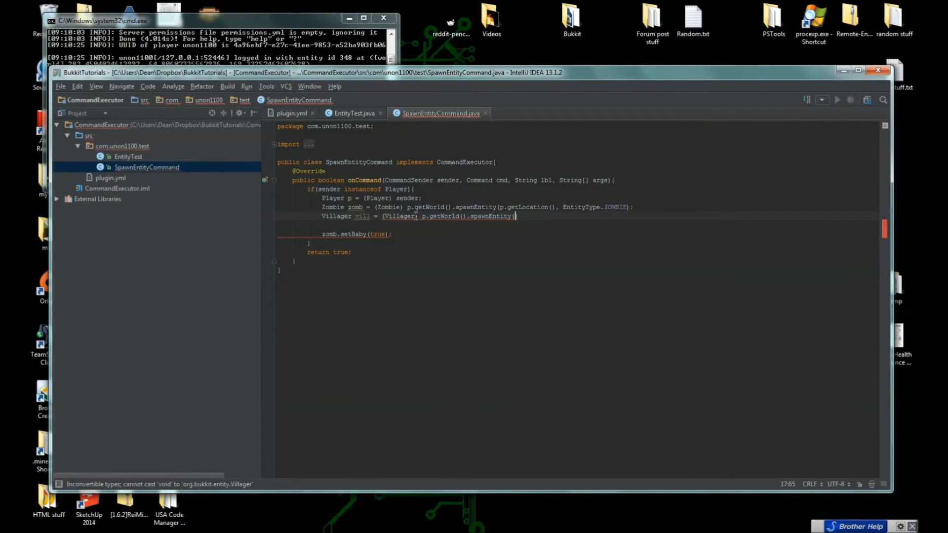
type("p.getLocation(")
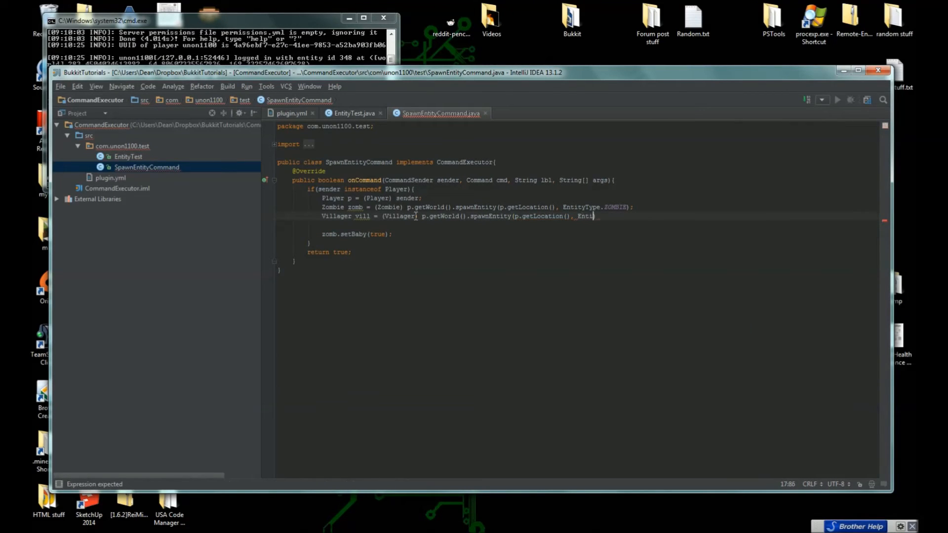
type("EntityType.BLAZE.")
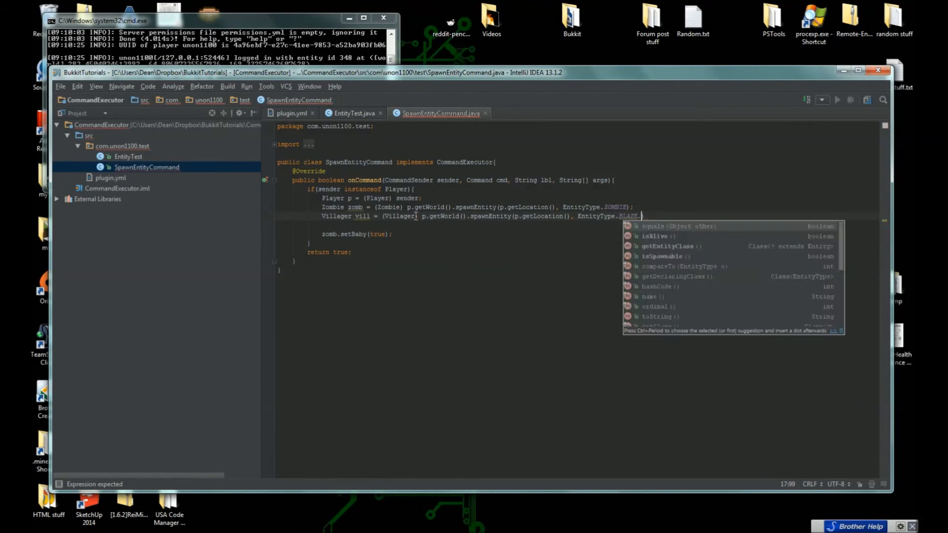
type("VILLAGER")
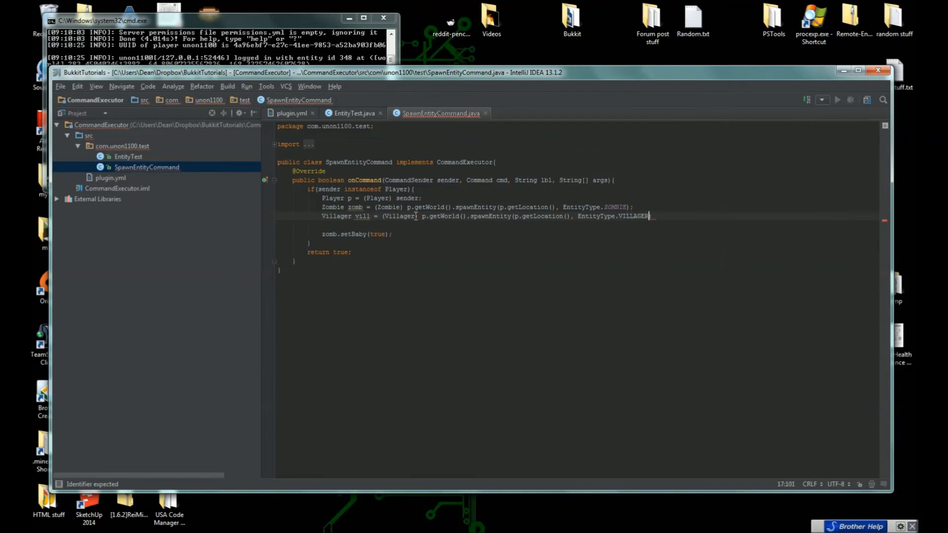
type(");")
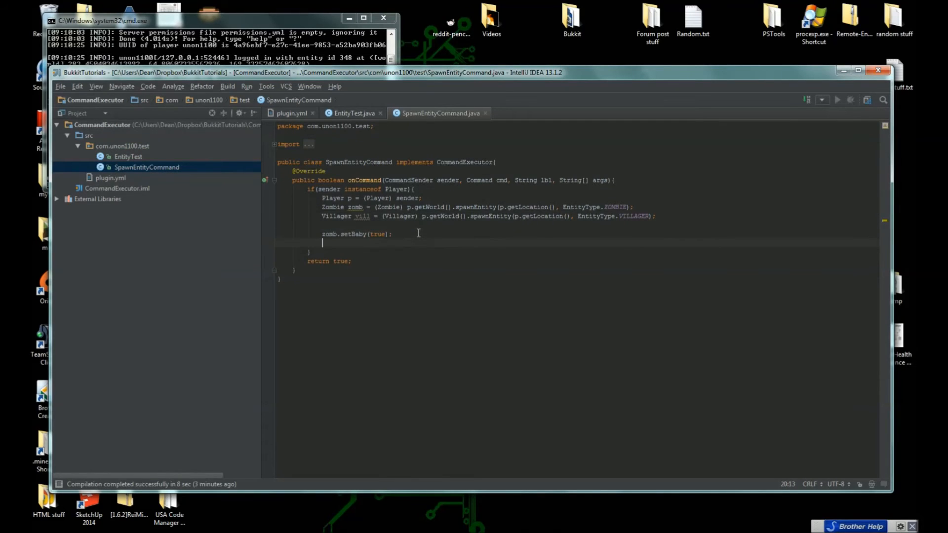
- Add zomb.setTarget(vill), setVelocity(new Vector(0f, 0.3f, 0f)) and setVillager(true)
type("zomb.setTarget(vill)")
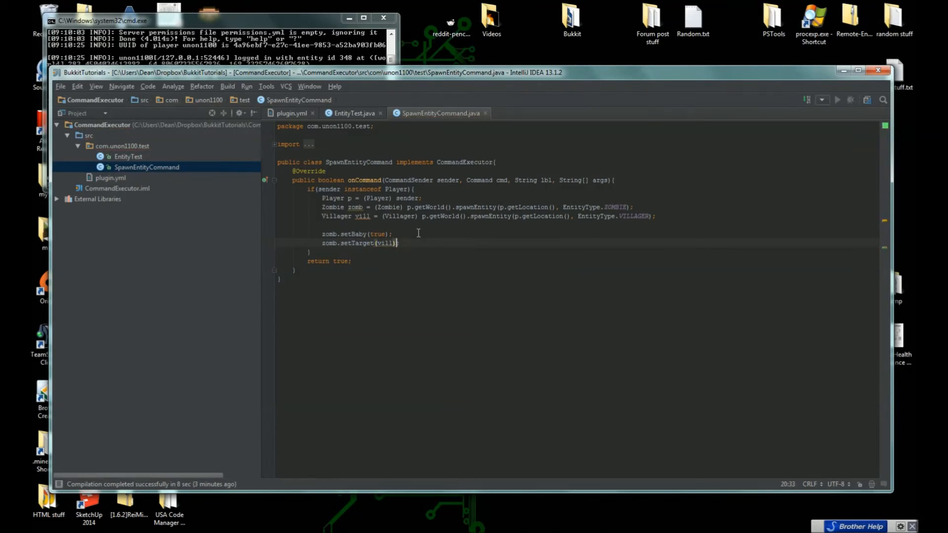
type("zomb.")
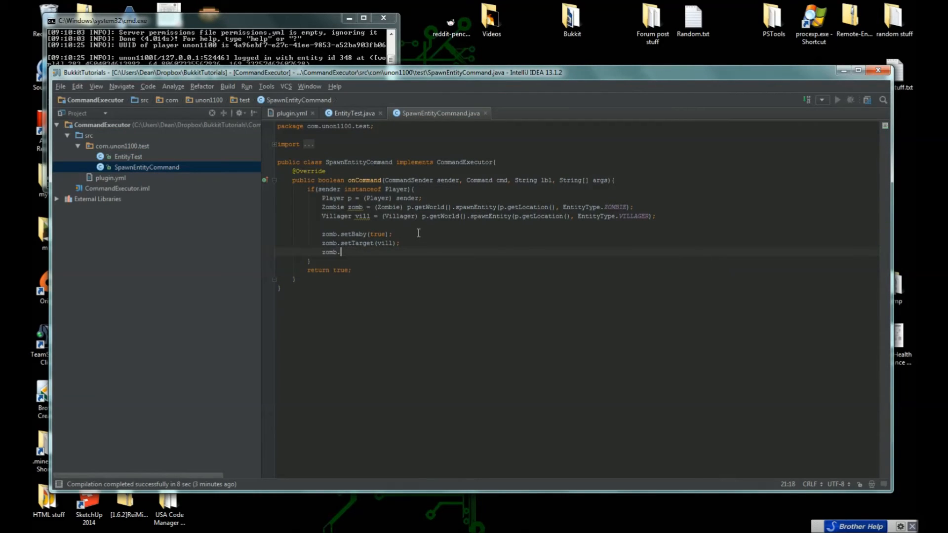
type(".")
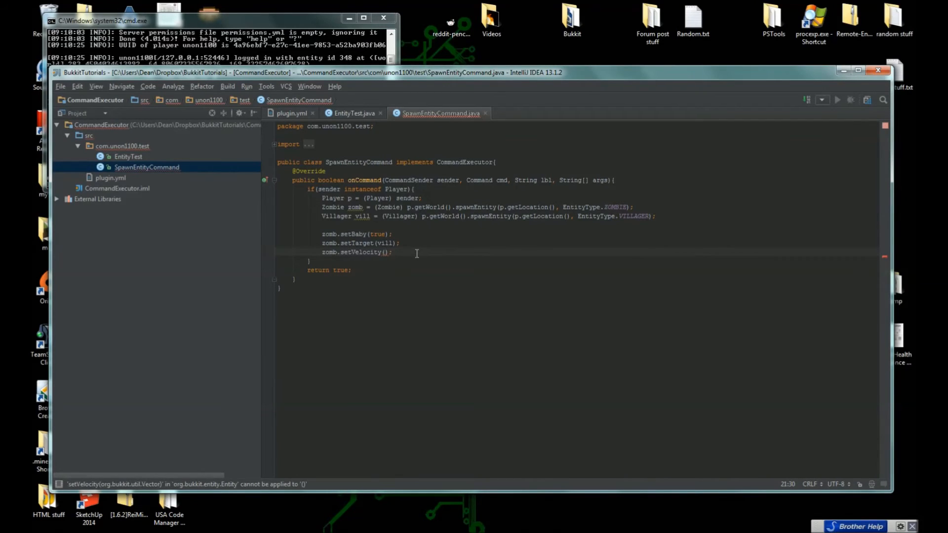
type("new")
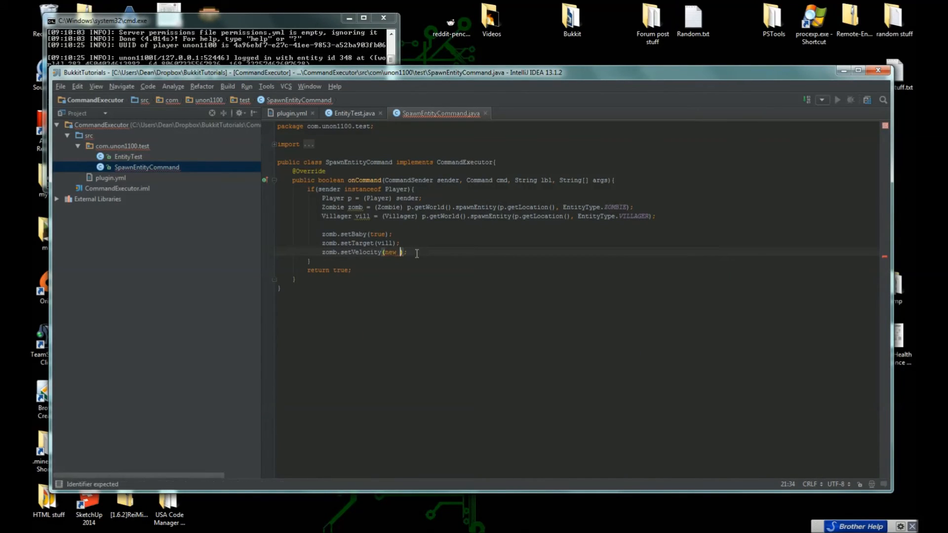
type("Vector()")
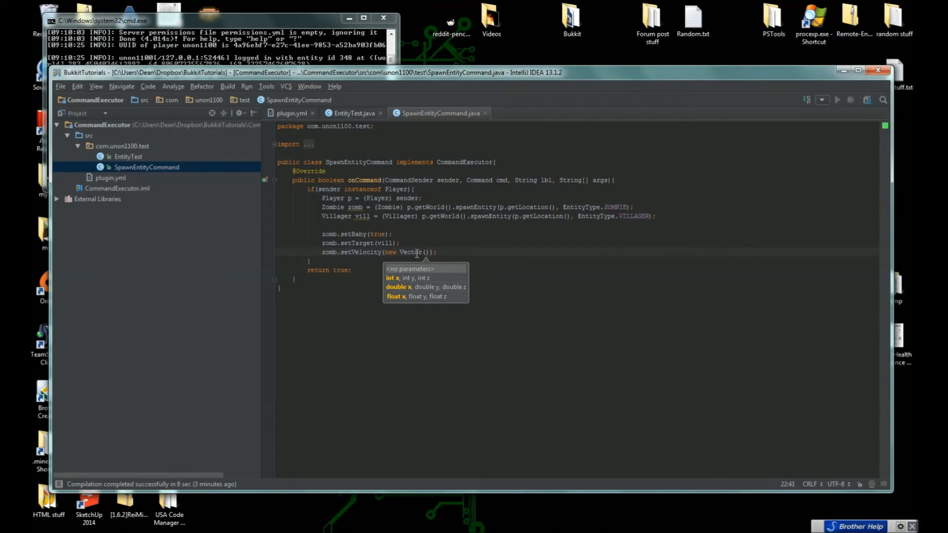
type("0,")
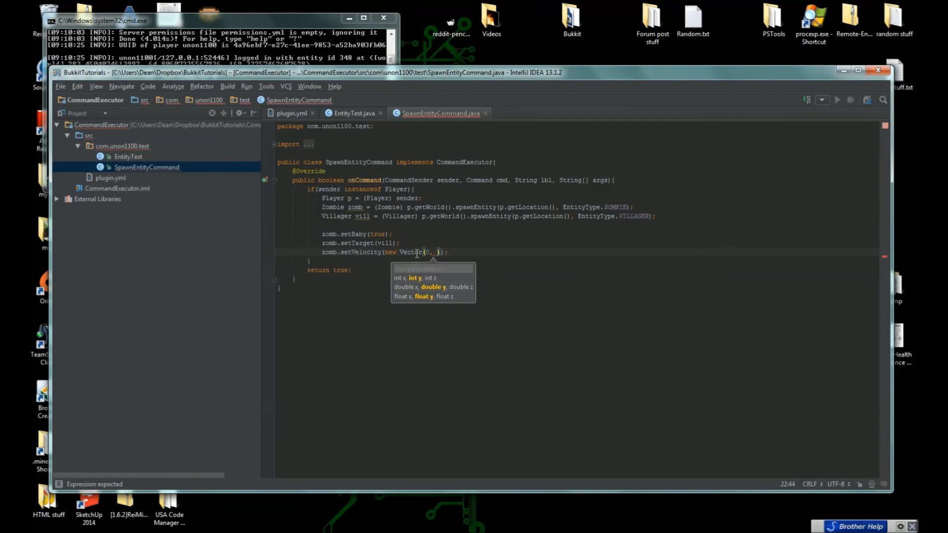
key("BackSpace")
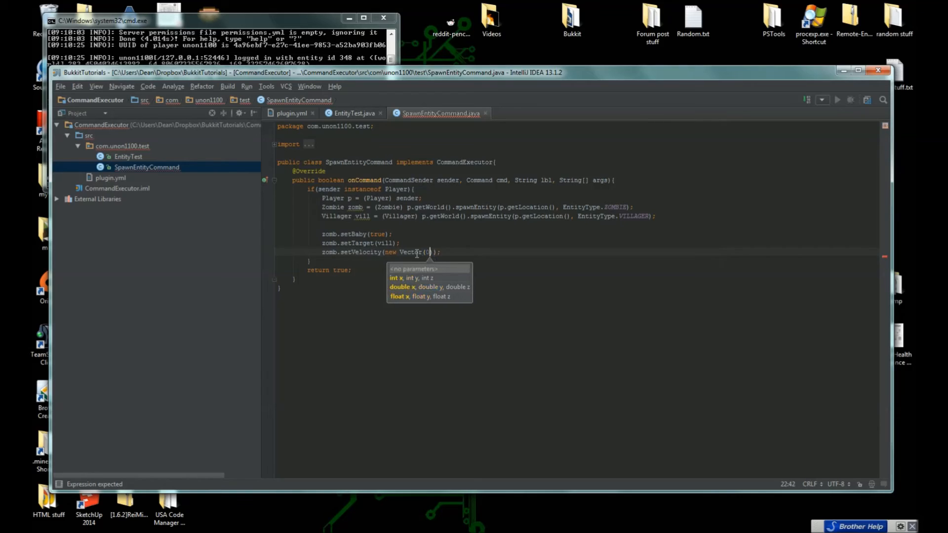
type("0f,")
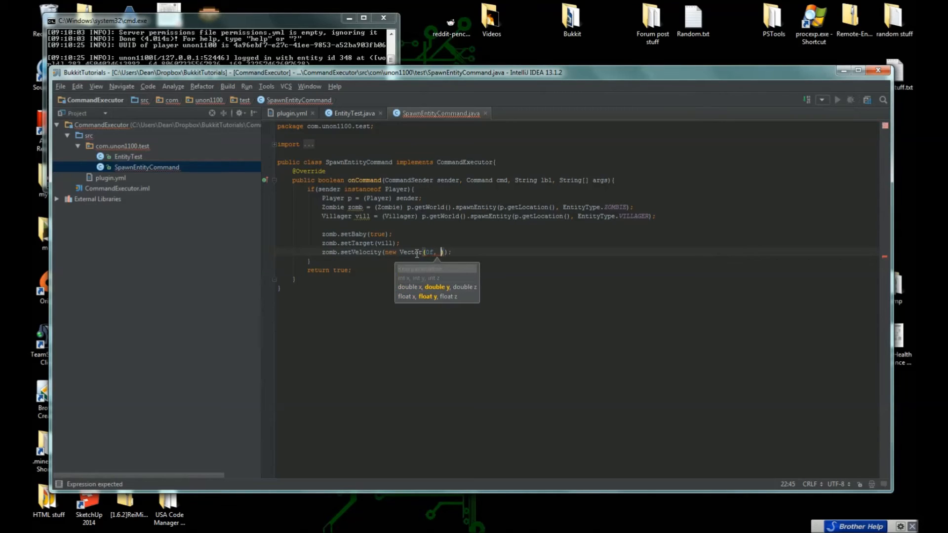
type("0.2f")
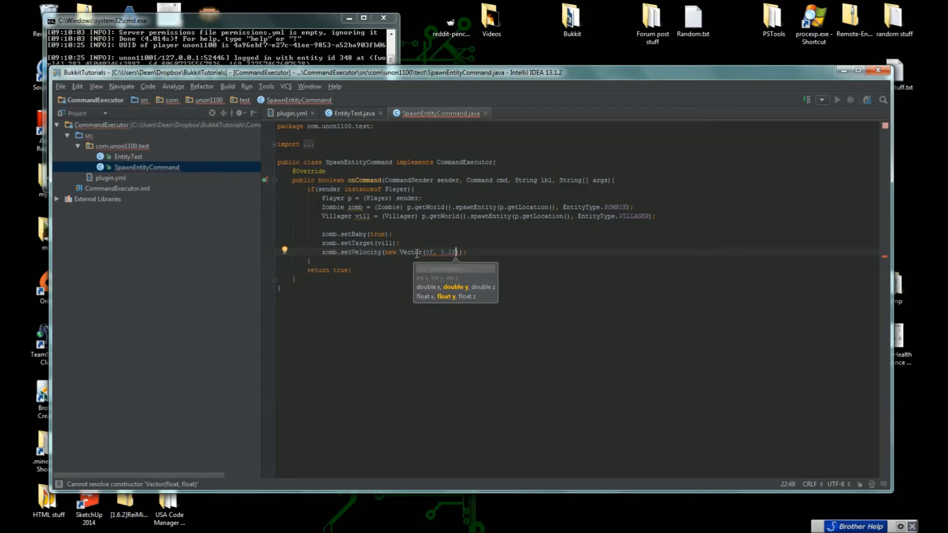
type("3f")
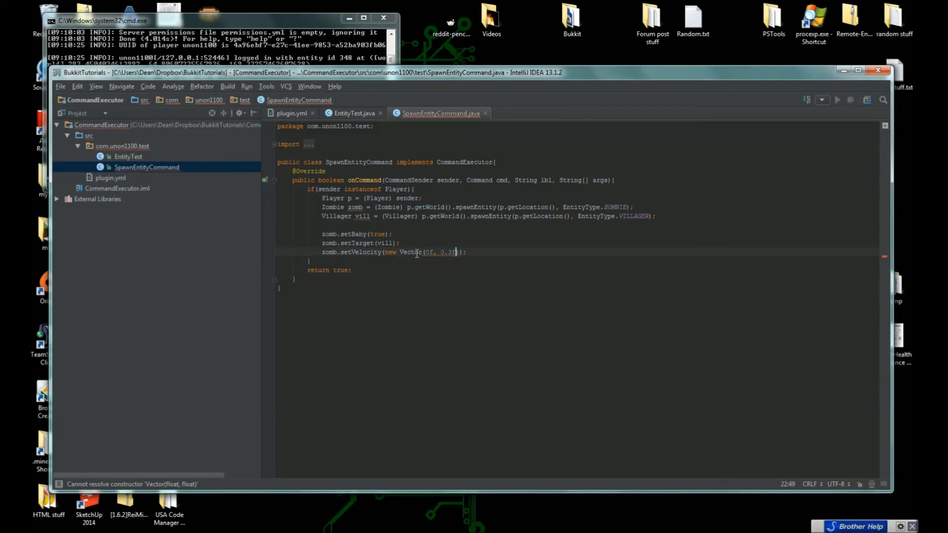
type(", 0f")
type("zomb.set")
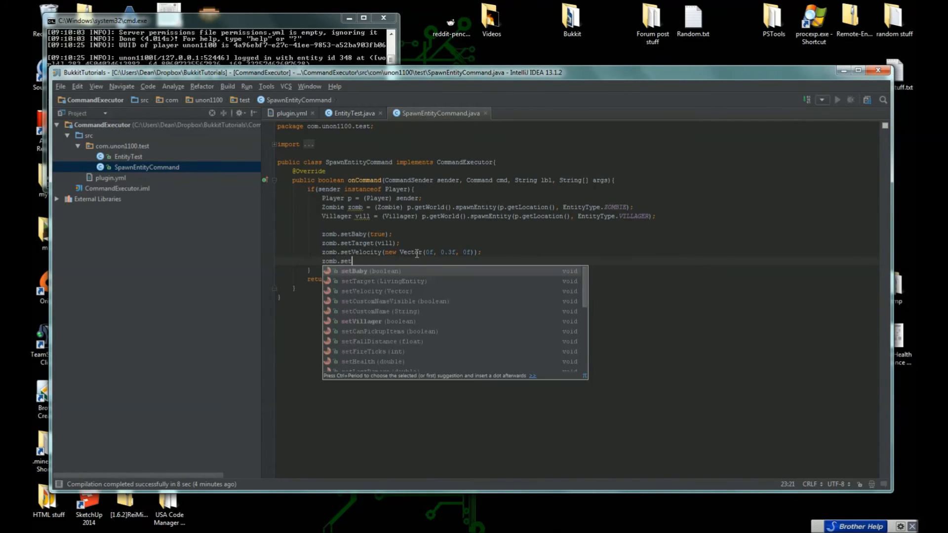
mouse_move(388, 331)
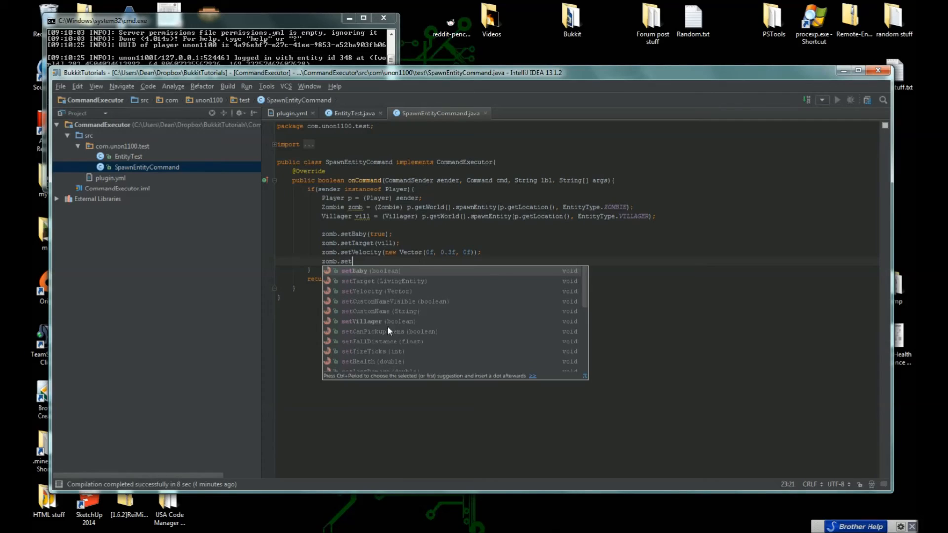
type("Villager(true);")
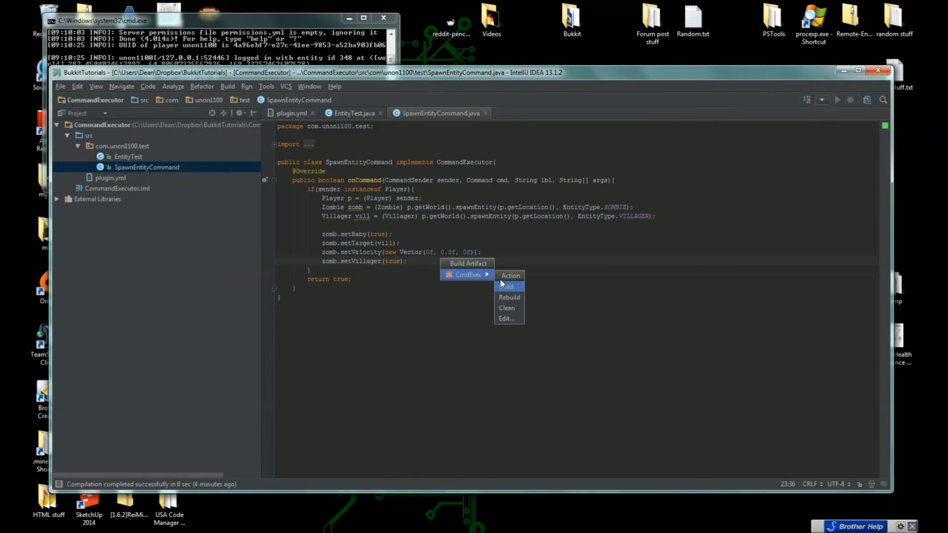
- Rebuild the plugin artifact and relaunch the Bukkit server via run.bat
left_click(506, 286)
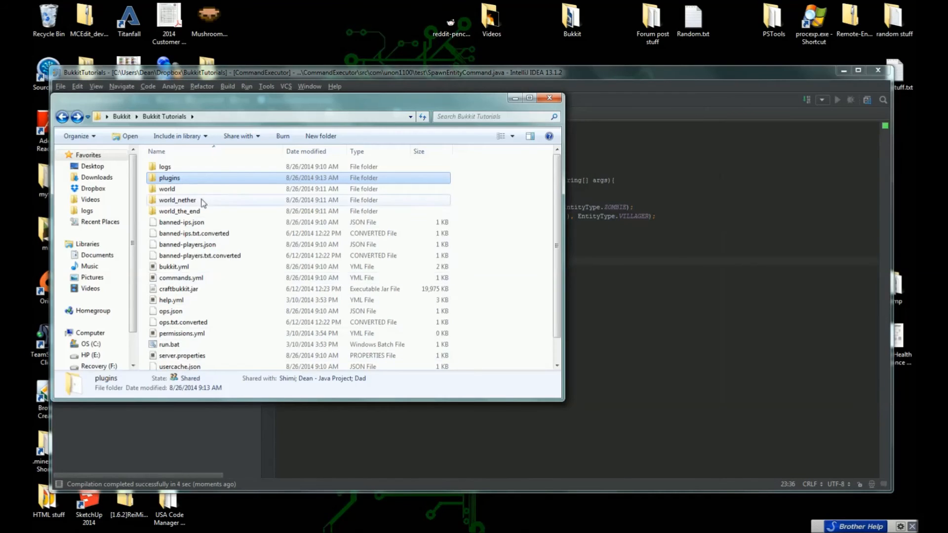
double_click(170, 344)
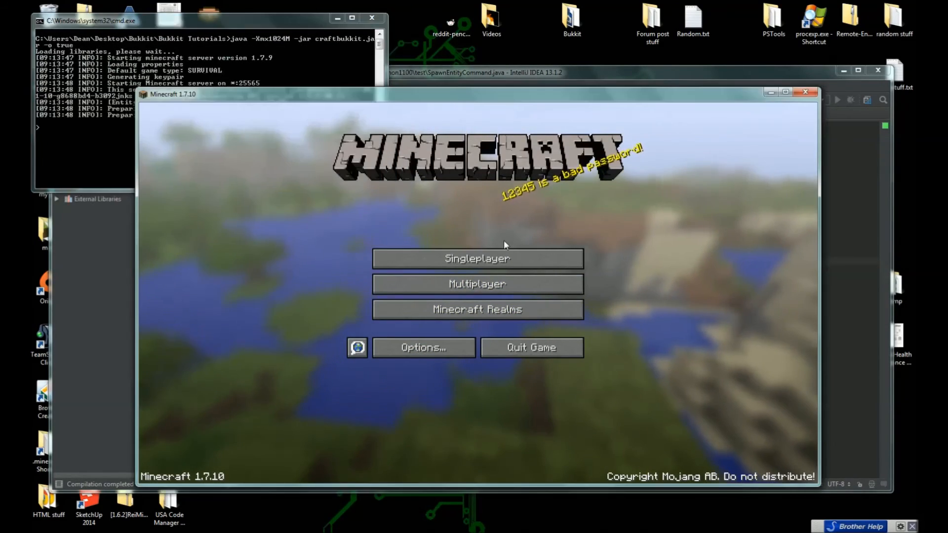
- Join the local test server from Multiplayer and run /spawnentity in chat
left_click(477, 283)
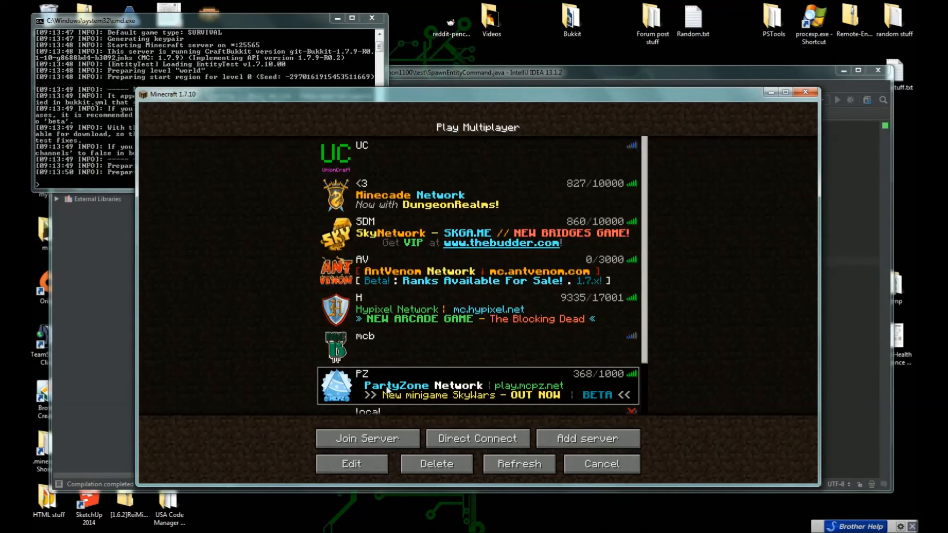
left_click(366, 438)
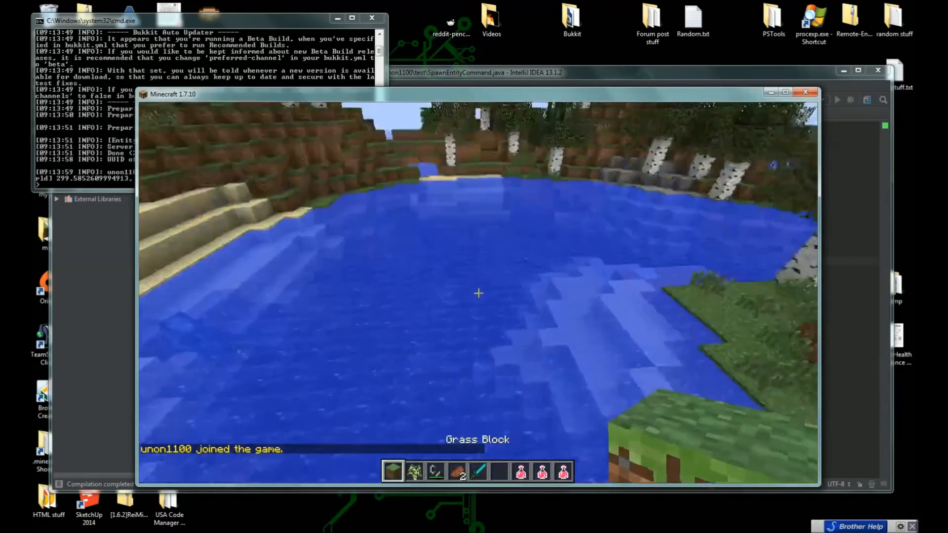
mouse_move(477, 293)
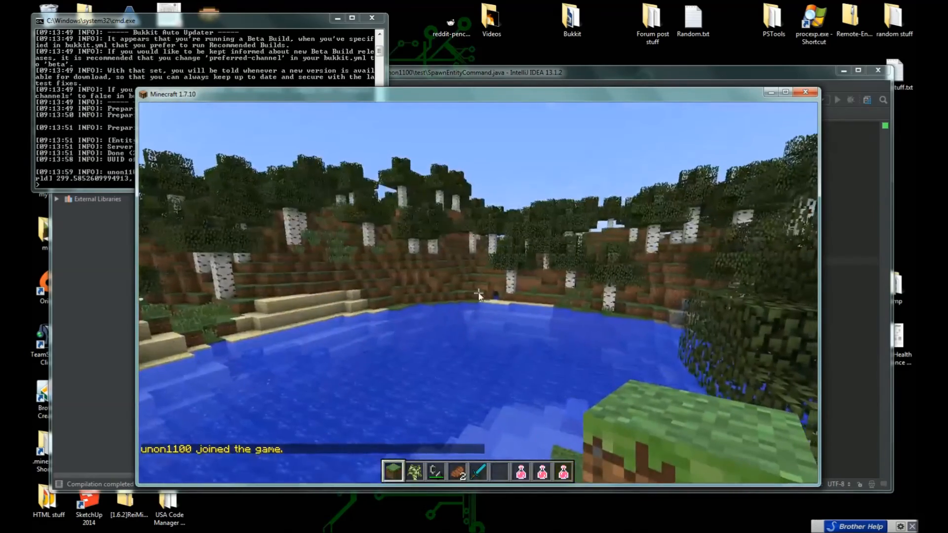
type("/spawnentity")
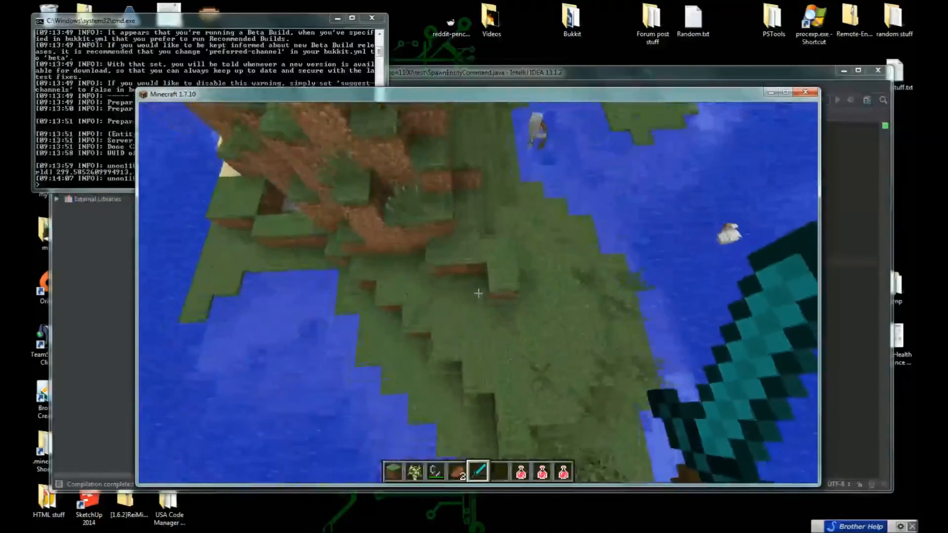
mouse_move(477, 294)
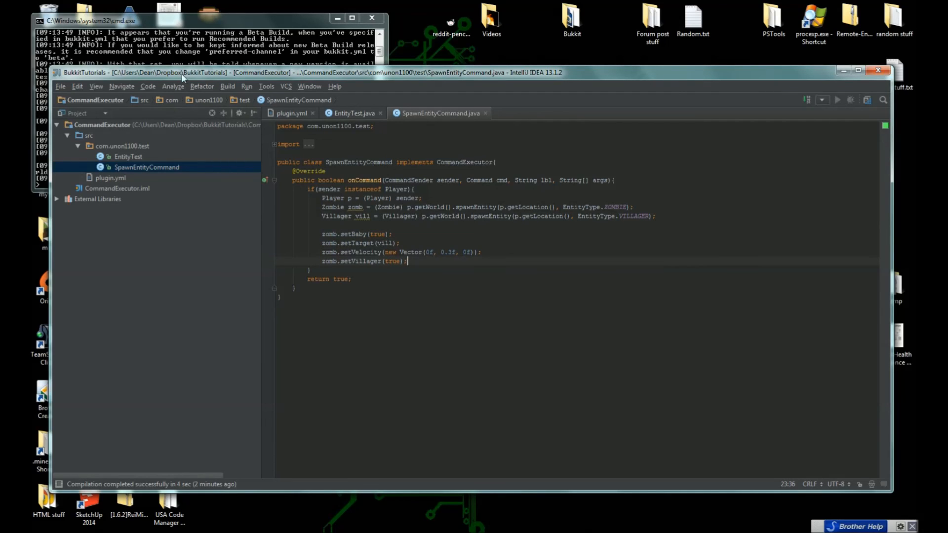
mouse_move(536, 289)
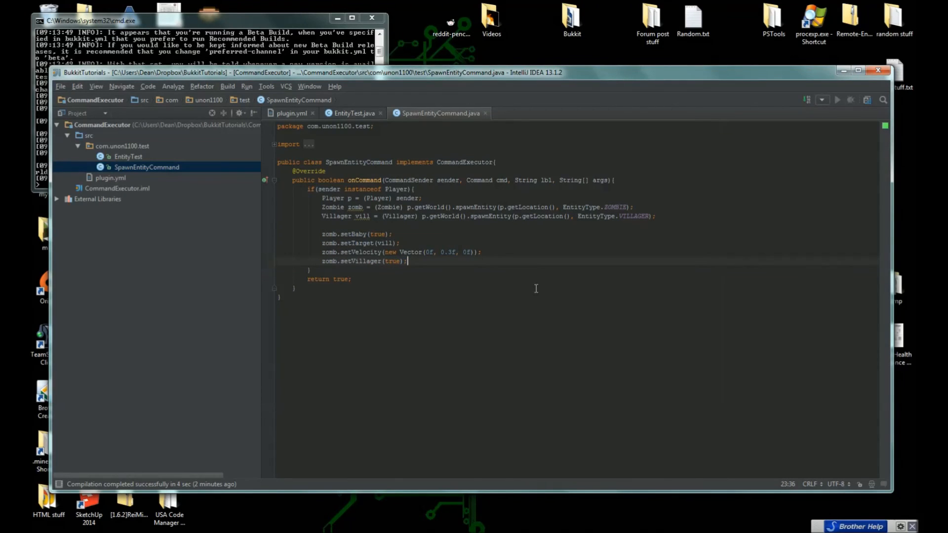